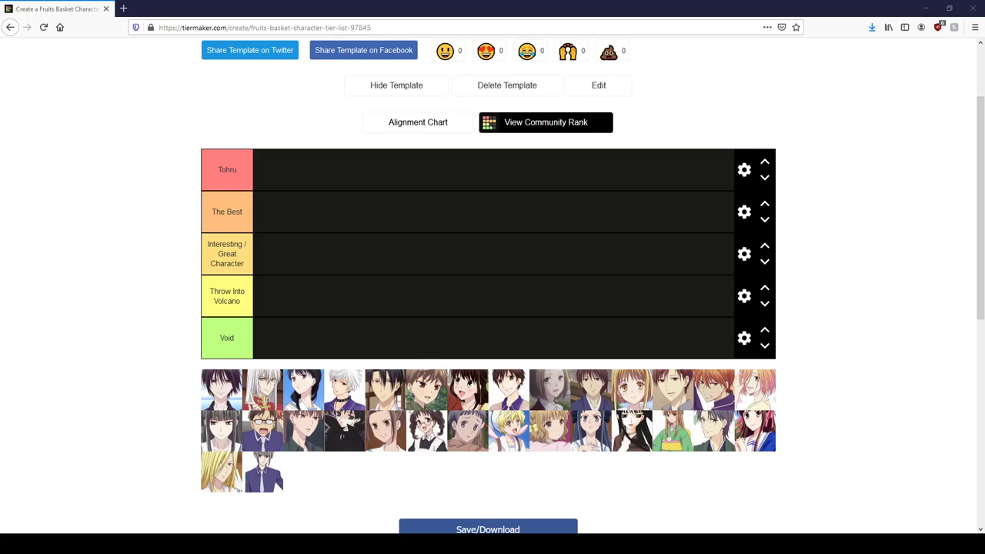
pyautogui.moveTo(924, 440)
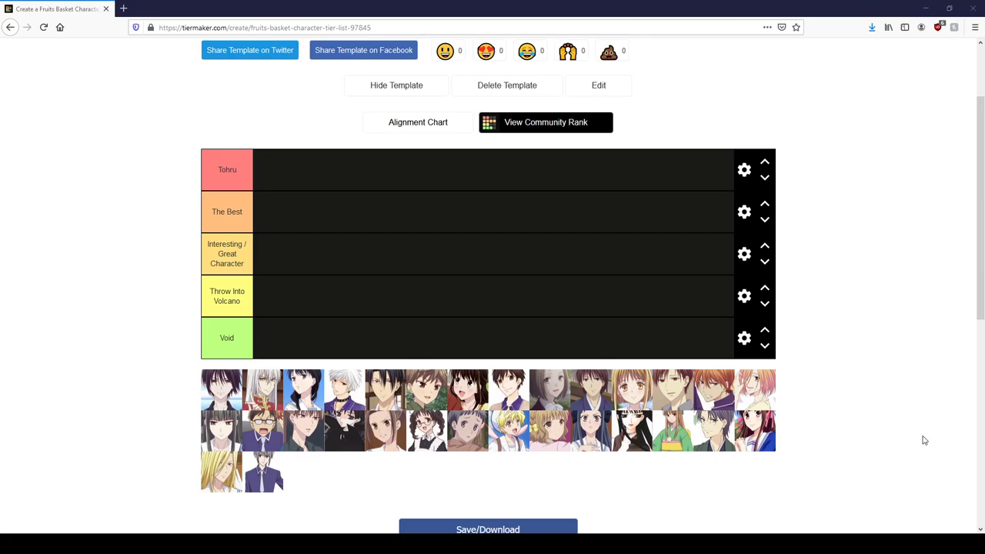
pyautogui.moveTo(185, 255)
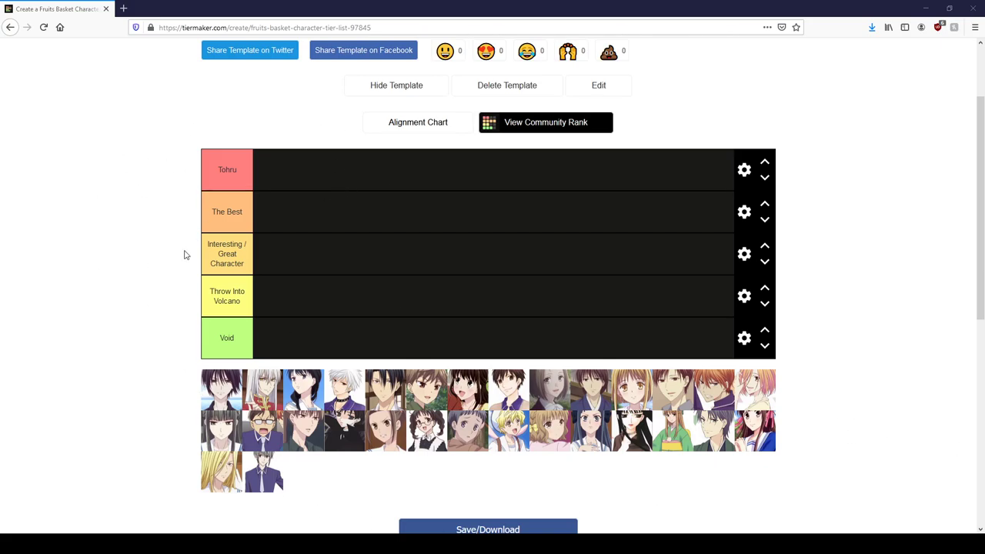
pyautogui.moveTo(198, 191)
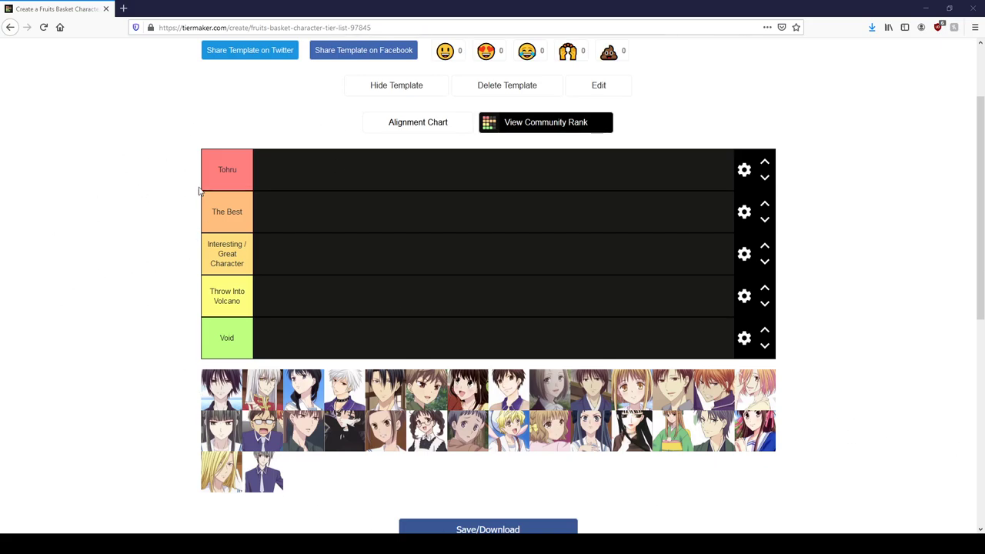
pyautogui.moveTo(188, 188)
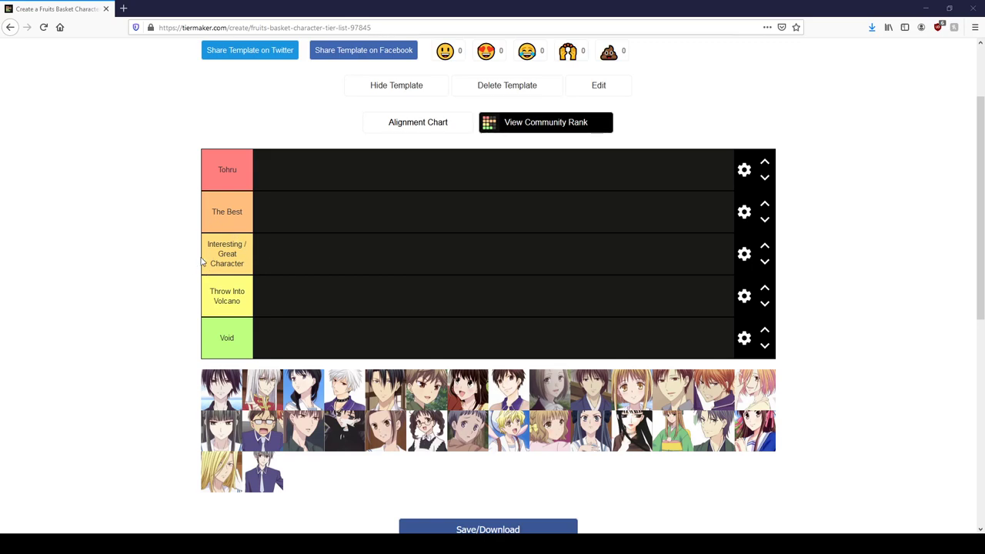
pyautogui.moveTo(185, 266)
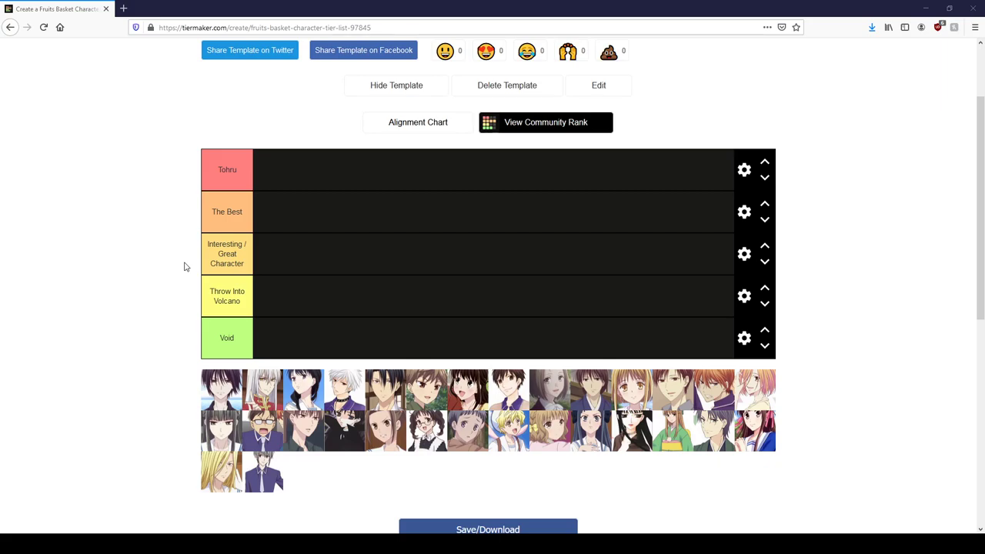
pyautogui.moveTo(182, 306)
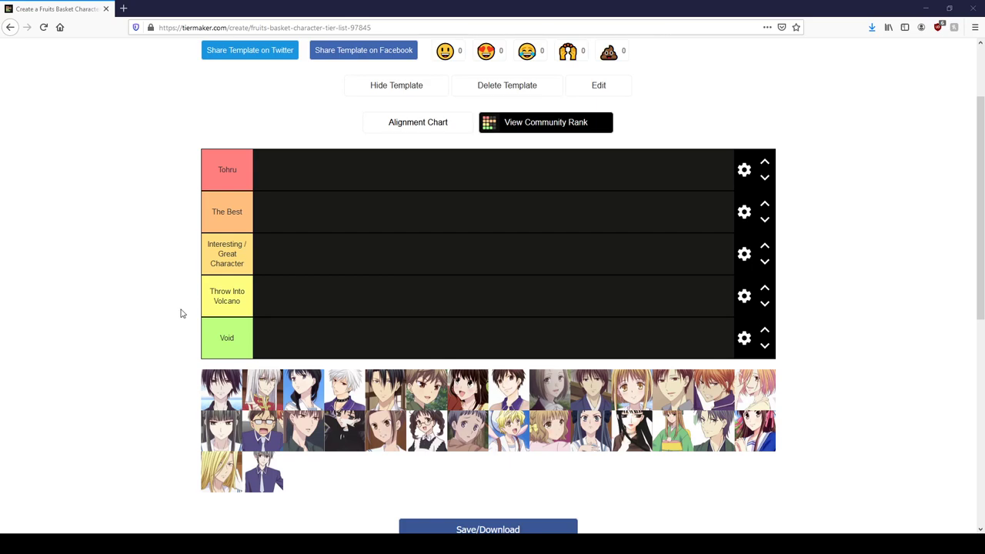
pyautogui.moveTo(183, 351)
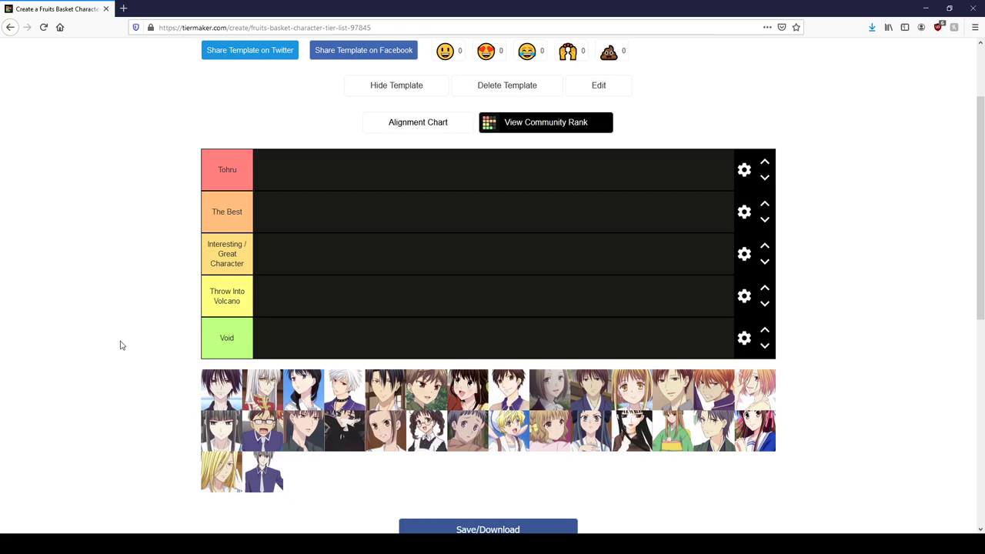
pyautogui.moveTo(124, 344)
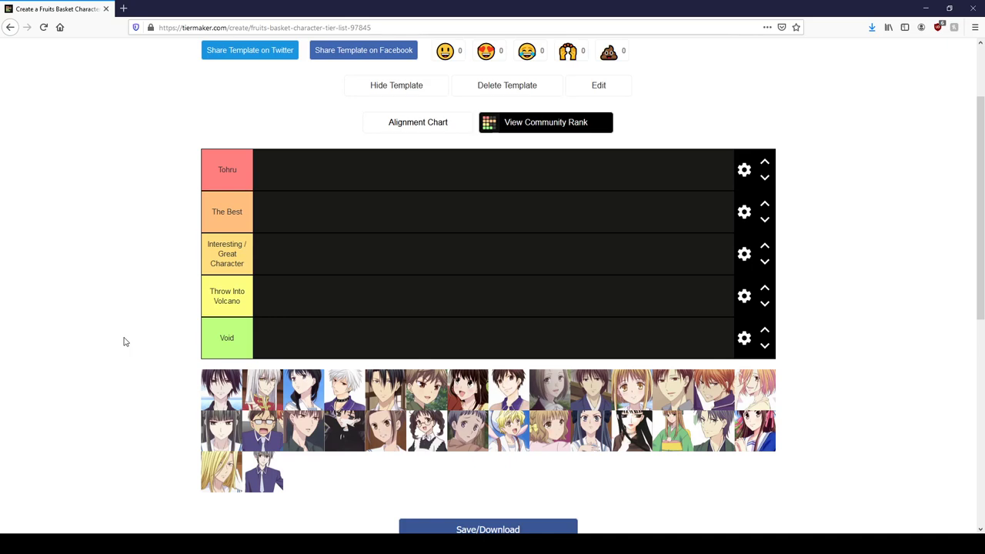
pyautogui.moveTo(157, 347)
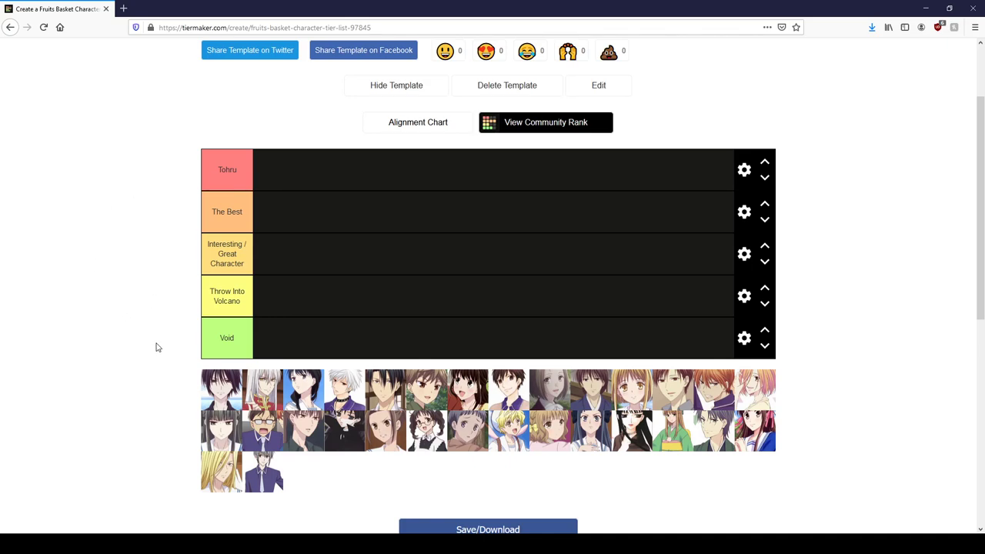
pyautogui.moveTo(156, 347)
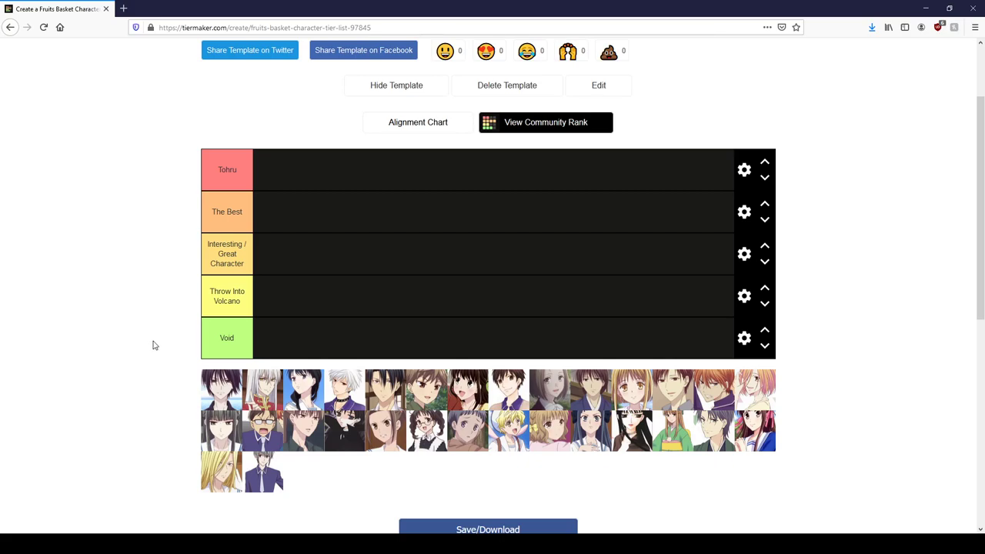
pyautogui.moveTo(453, 478)
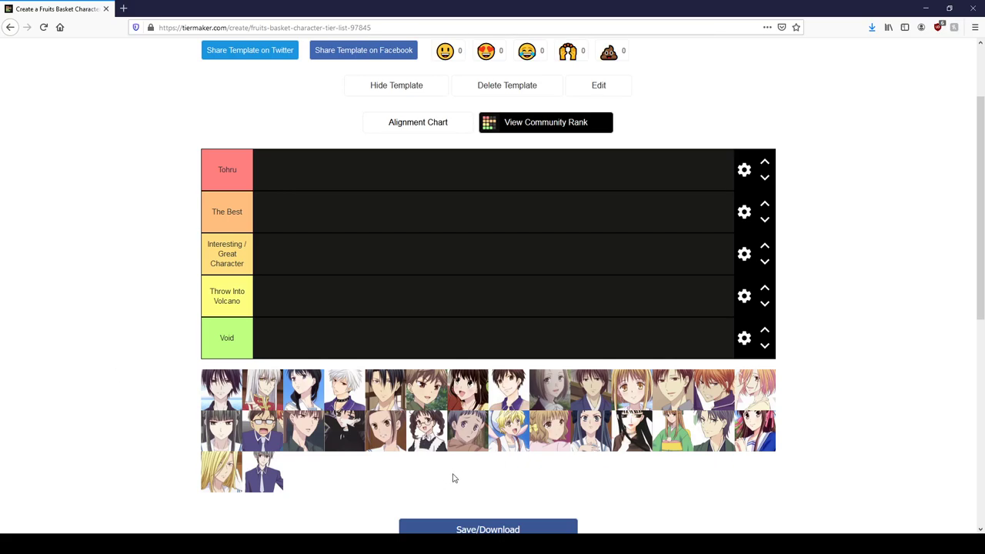
pyautogui.moveTo(512, 494)
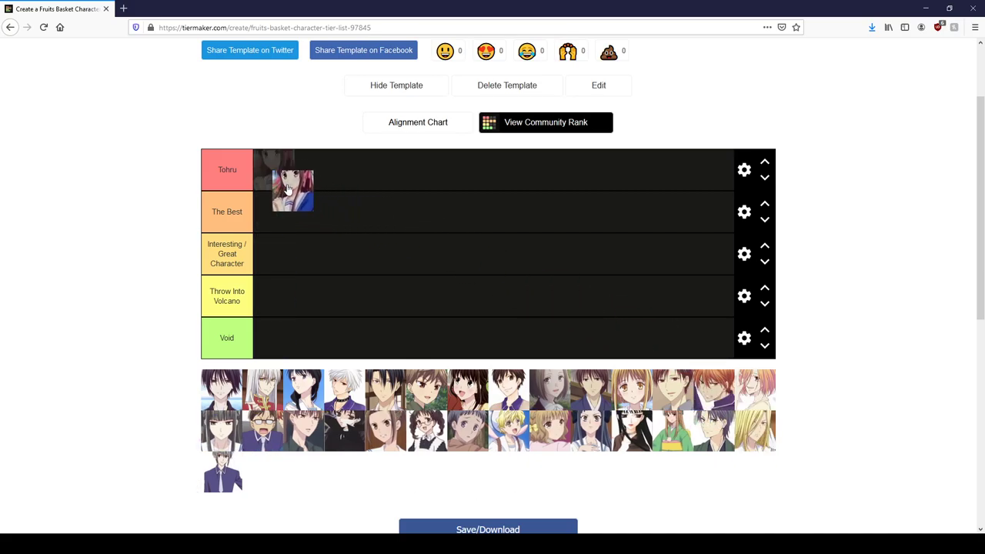
# - Rank Tohru in Tohru, the dark-haired boy in Throw Into Volcano, and the silver-haired character in The Best
pyautogui.moveTo(292, 188); pyautogui.dragTo(273, 169)
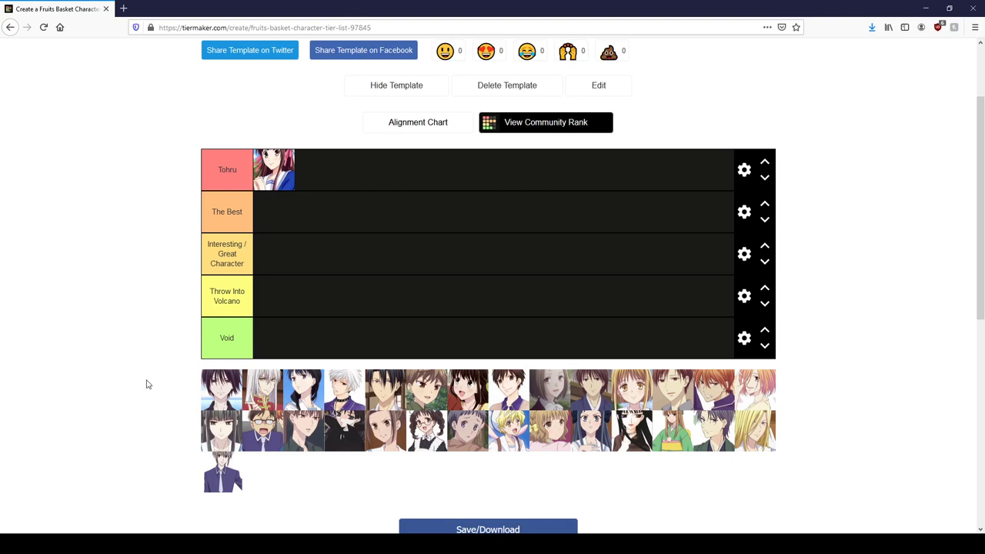
pyautogui.moveTo(162, 387)
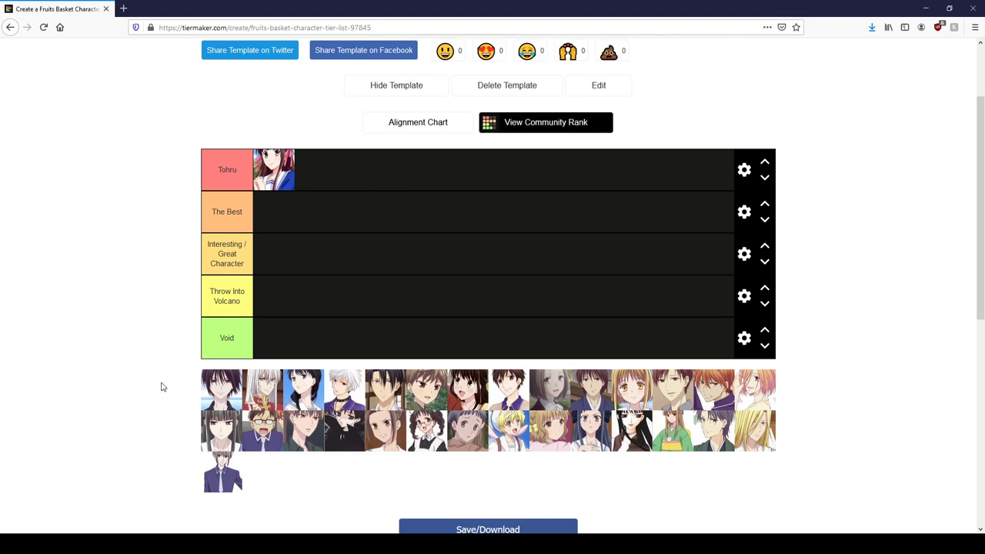
pyautogui.moveTo(221, 389); pyautogui.dragTo(254, 338)
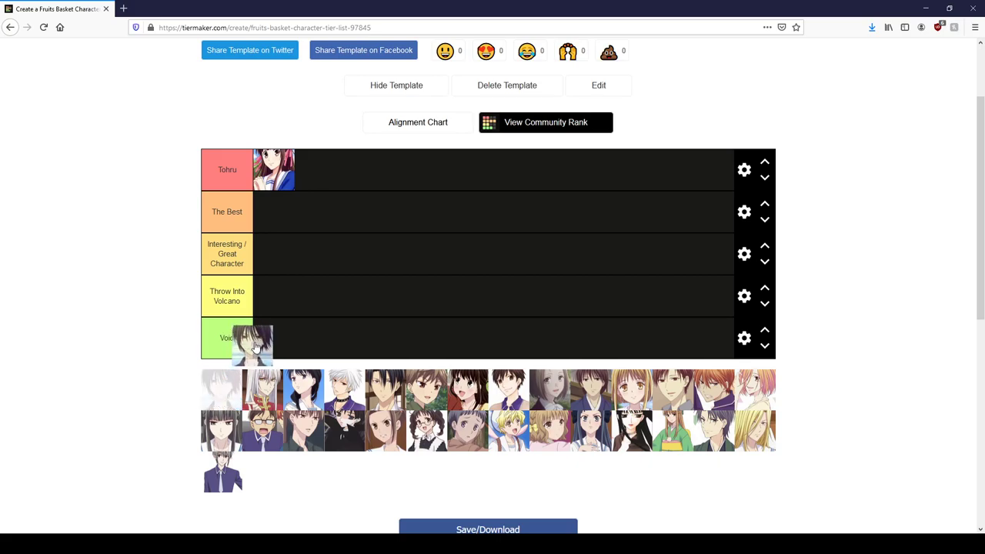
pyautogui.moveTo(252, 342); pyautogui.dragTo(274, 296)
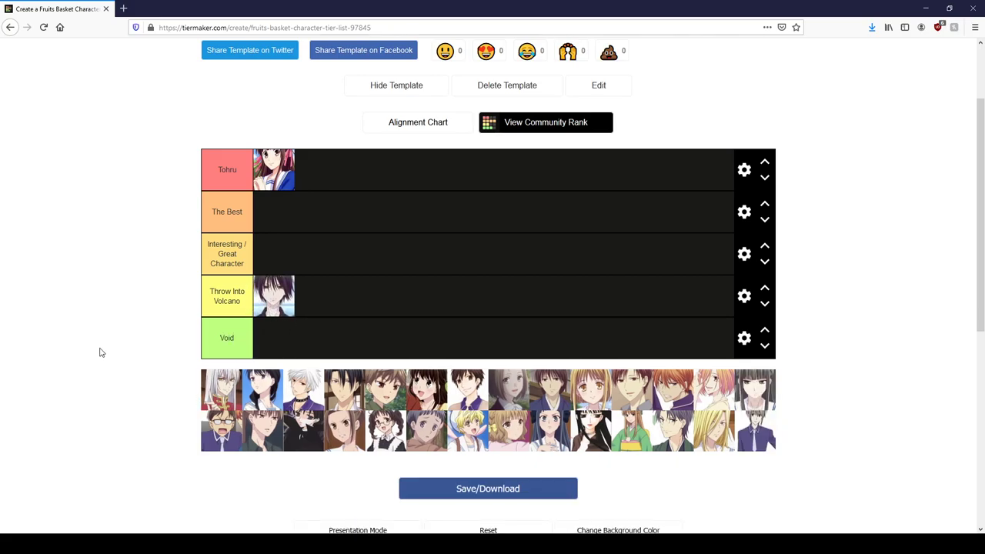
pyautogui.moveTo(130, 363)
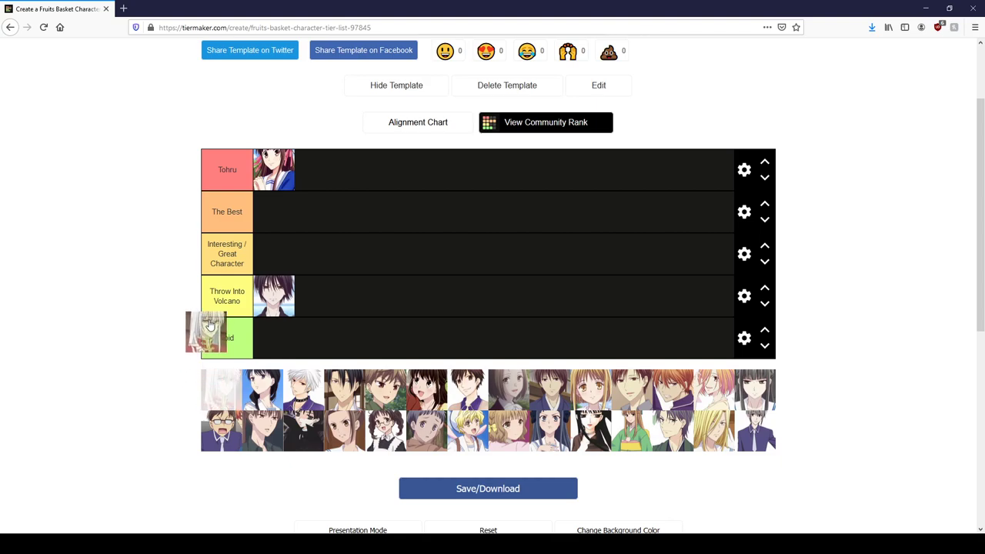
pyautogui.moveTo(207, 331); pyautogui.dragTo(275, 211)
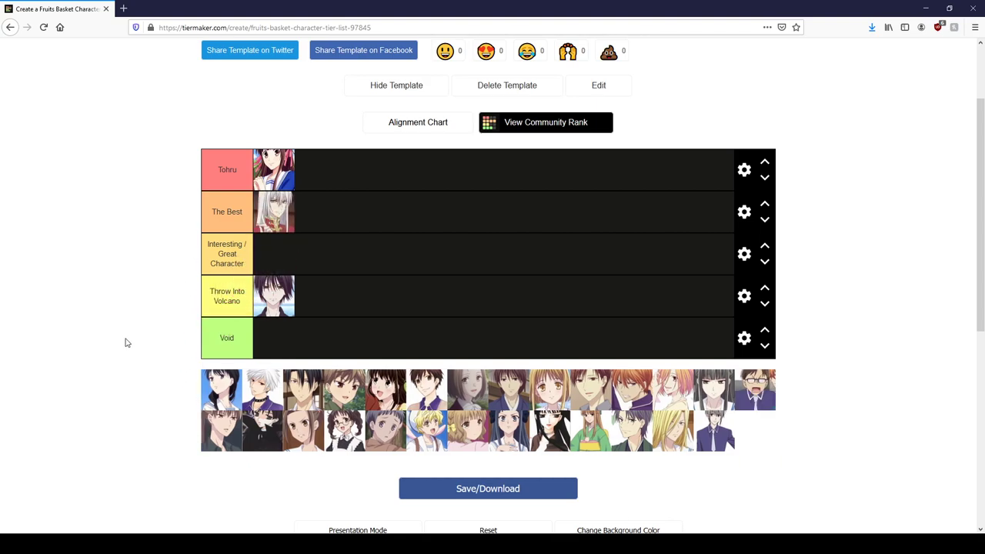
pyautogui.moveTo(139, 353)
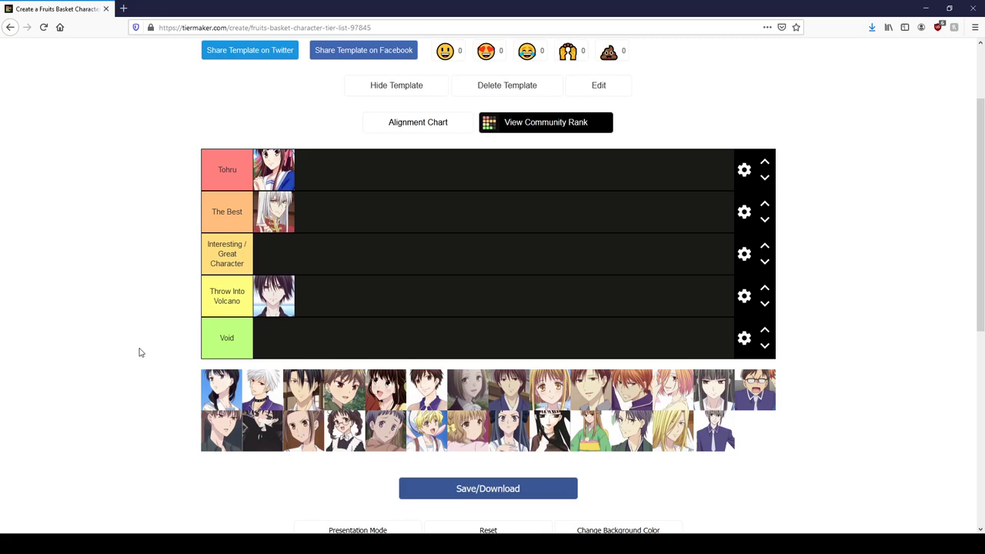
pyautogui.moveTo(171, 398)
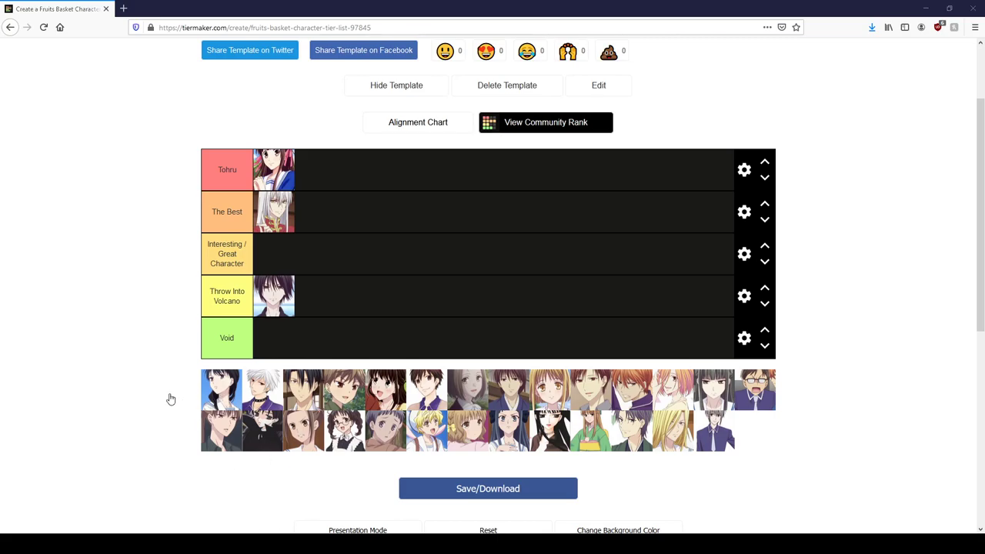
pyautogui.moveTo(161, 416)
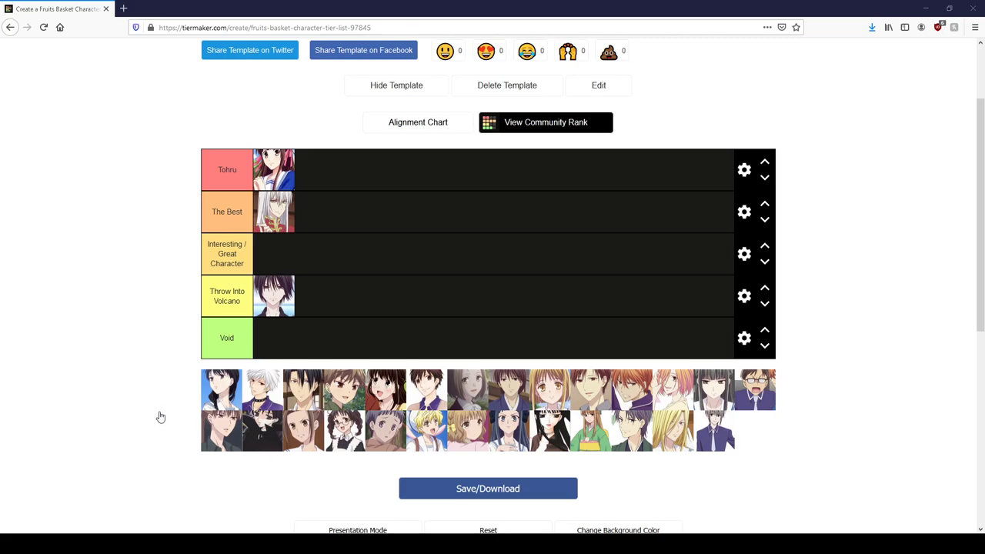
pyautogui.moveTo(153, 411)
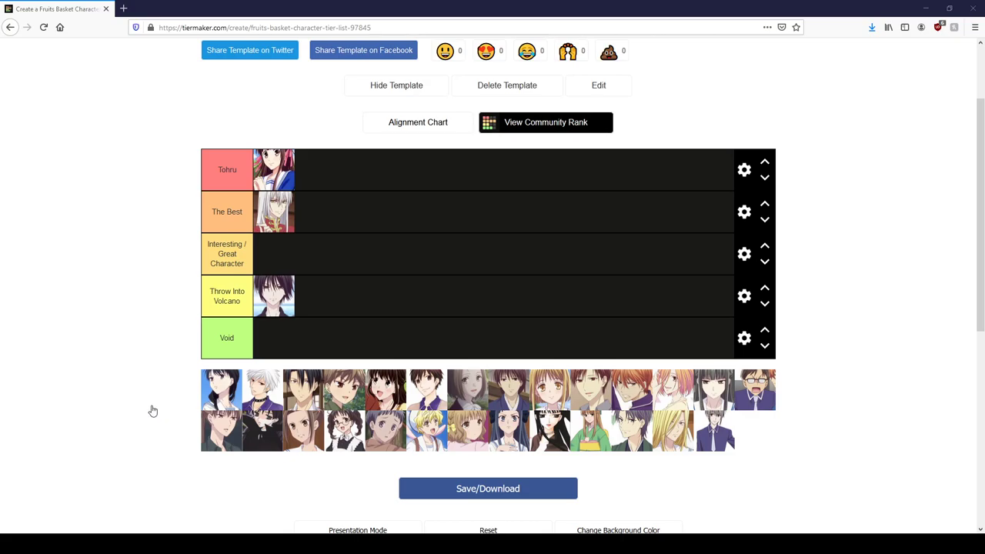
pyautogui.moveTo(162, 414)
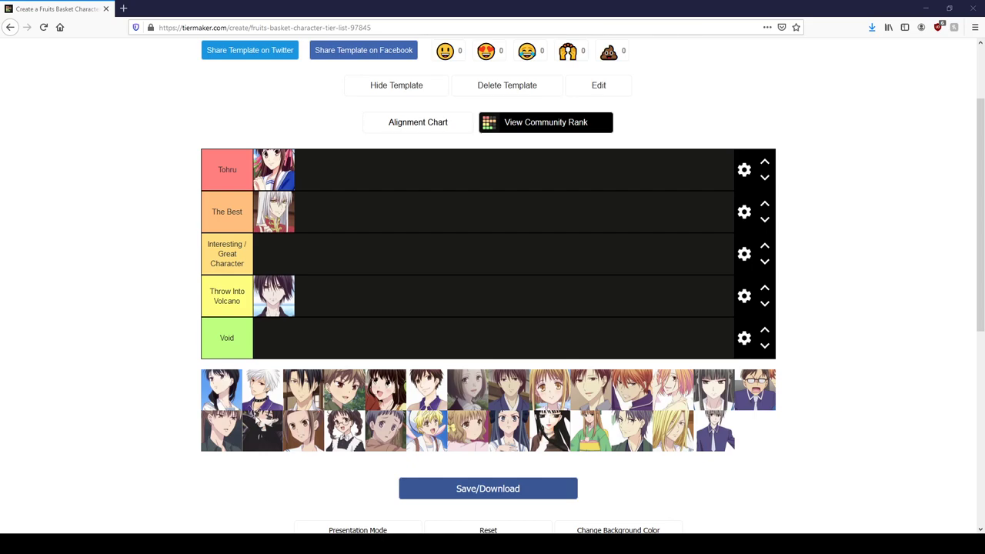
pyautogui.moveTo(257, 420)
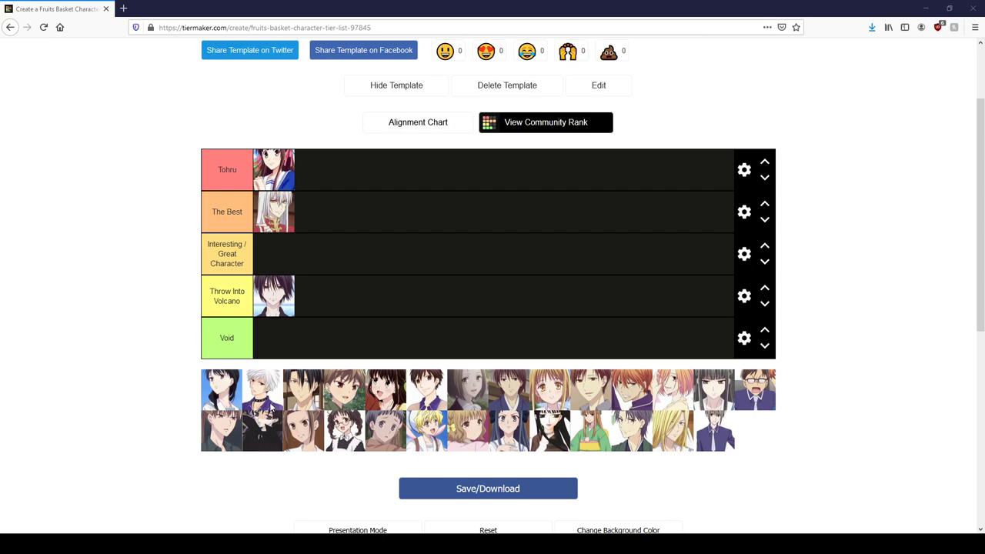
pyautogui.moveTo(582, 352)
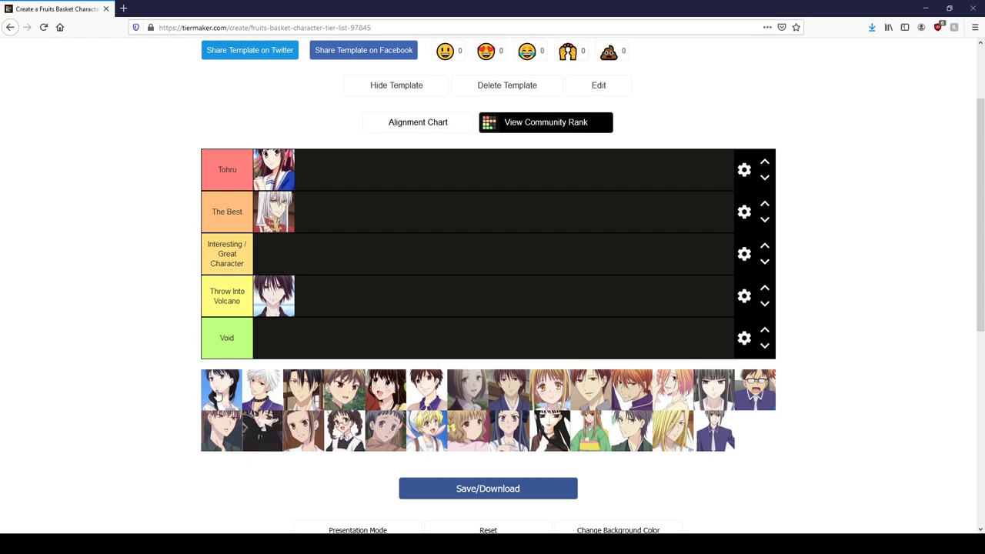
# - Add the dark-haired girl and the white-haired boy to The Best tier
pyautogui.moveTo(221, 388); pyautogui.dragTo(314, 212)
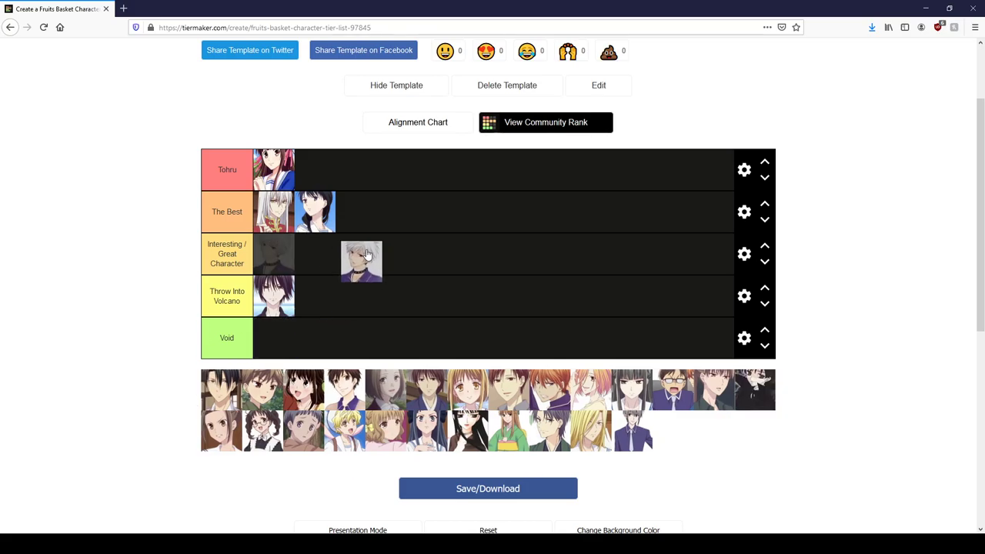
pyautogui.moveTo(361, 260); pyautogui.dragTo(350, 211)
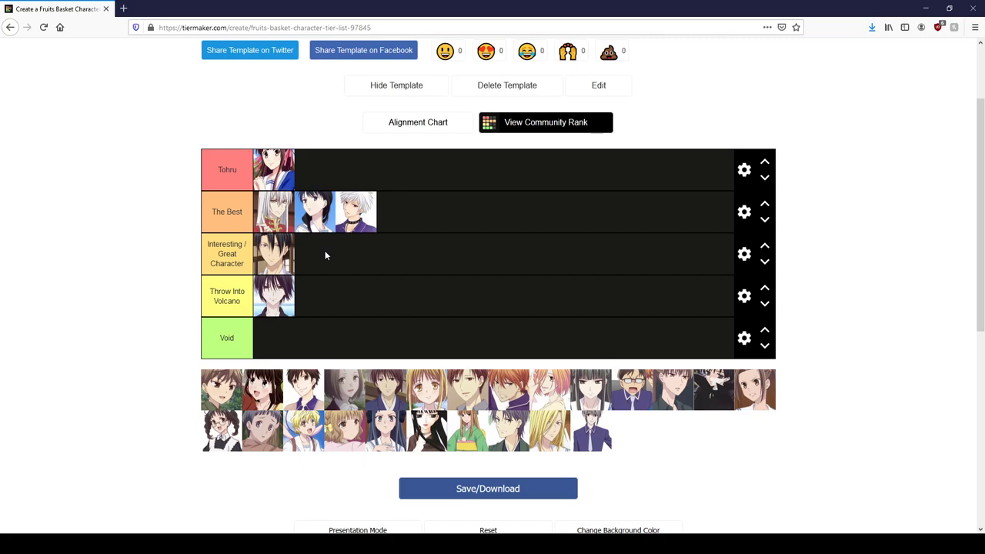
pyautogui.moveTo(297, 217)
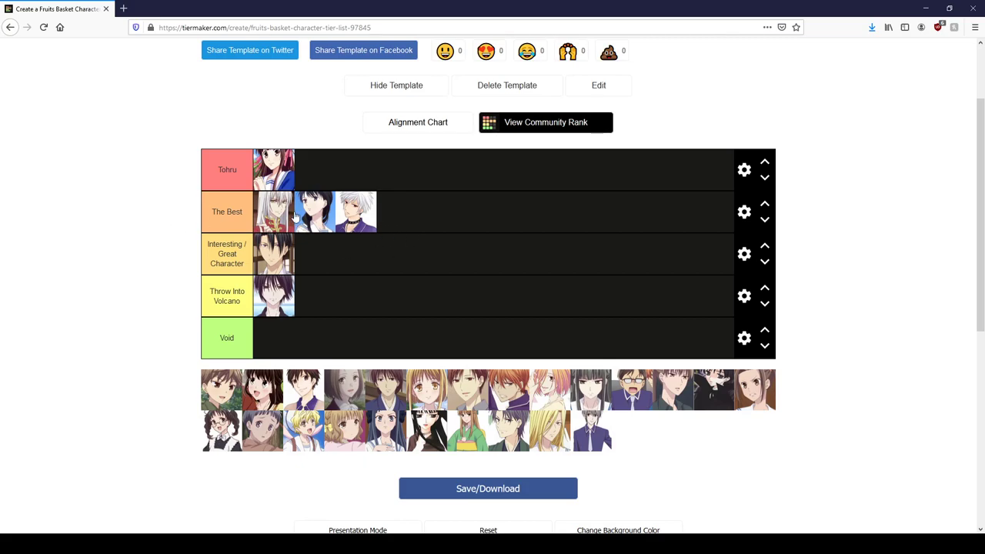
pyautogui.moveTo(89, 297)
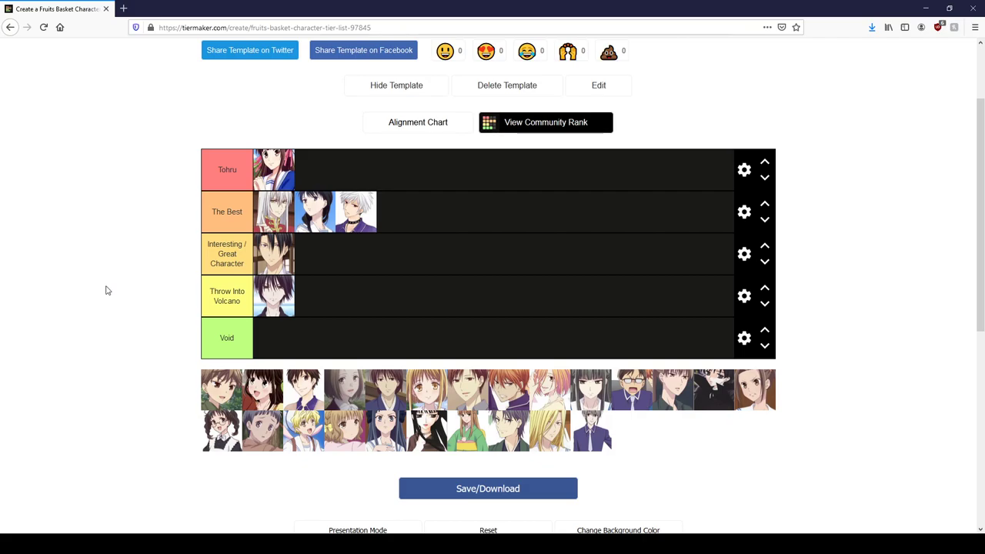
# - Add the brown-haired boy to The Best tier
pyautogui.moveTo(221, 389); pyautogui.dragTo(408, 208)
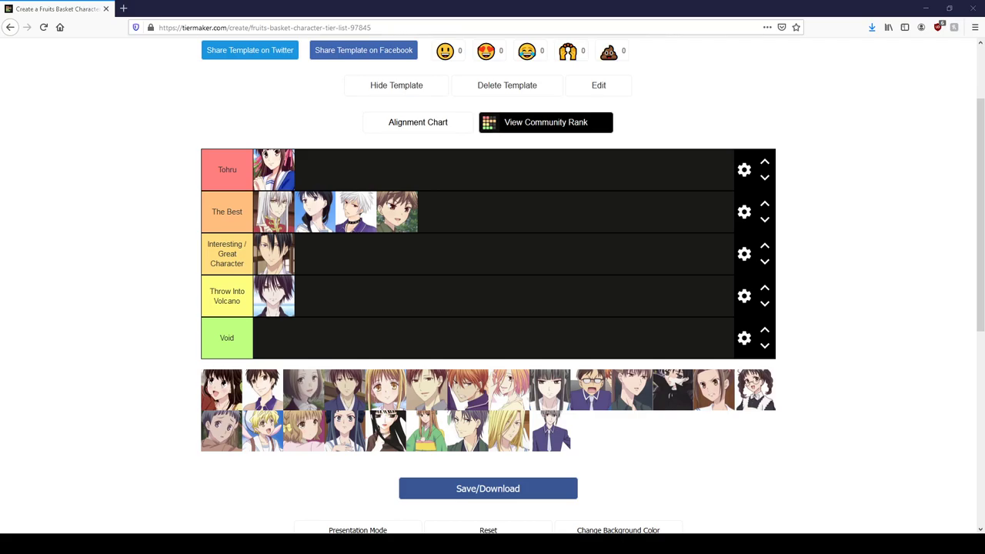
pyautogui.moveTo(88, 370)
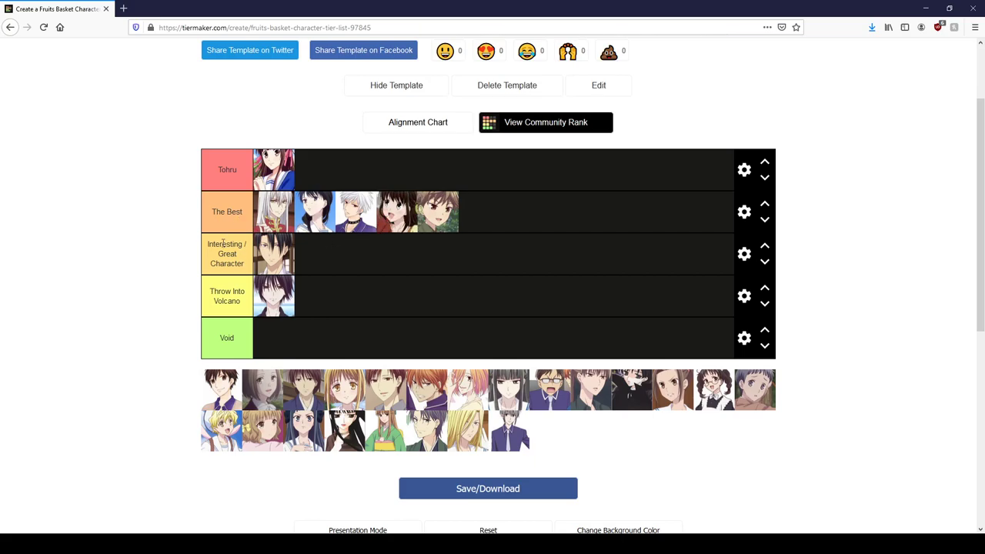
pyautogui.moveTo(257, 264)
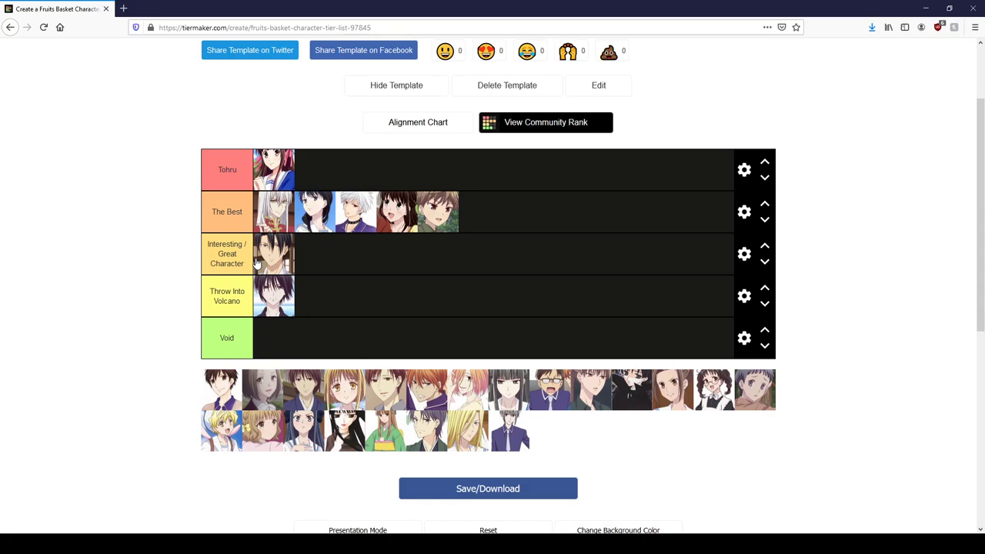
pyautogui.moveTo(368, 526)
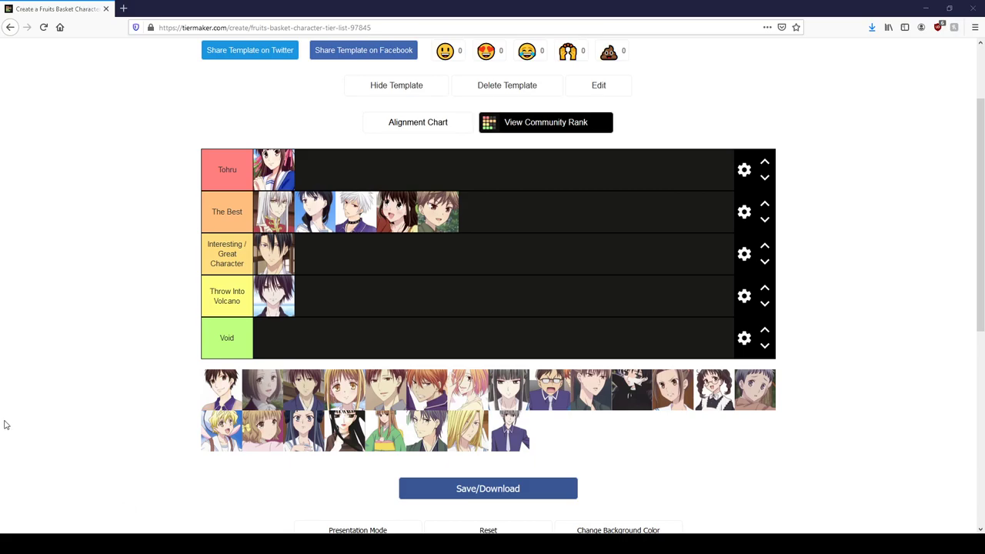
pyautogui.moveTo(5, 413)
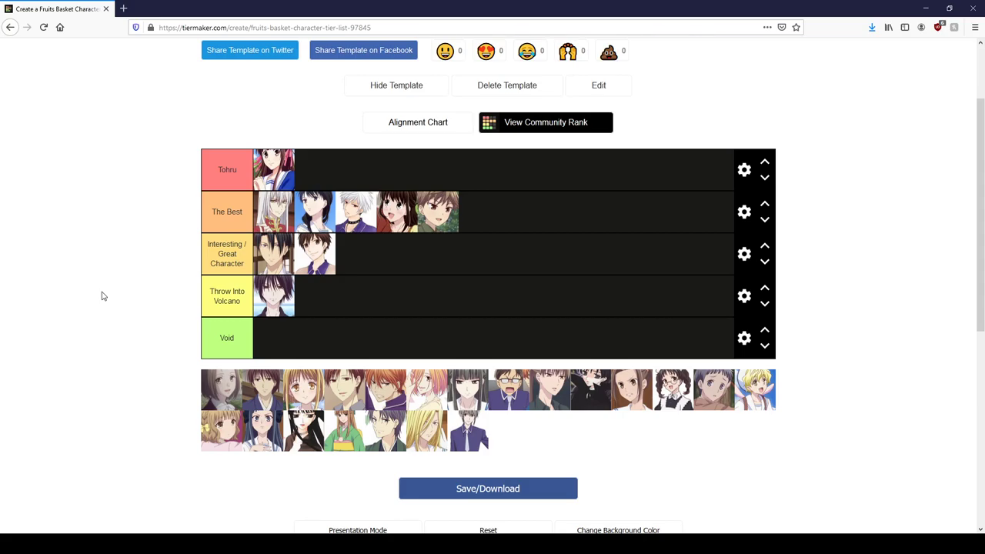
pyautogui.moveTo(119, 306)
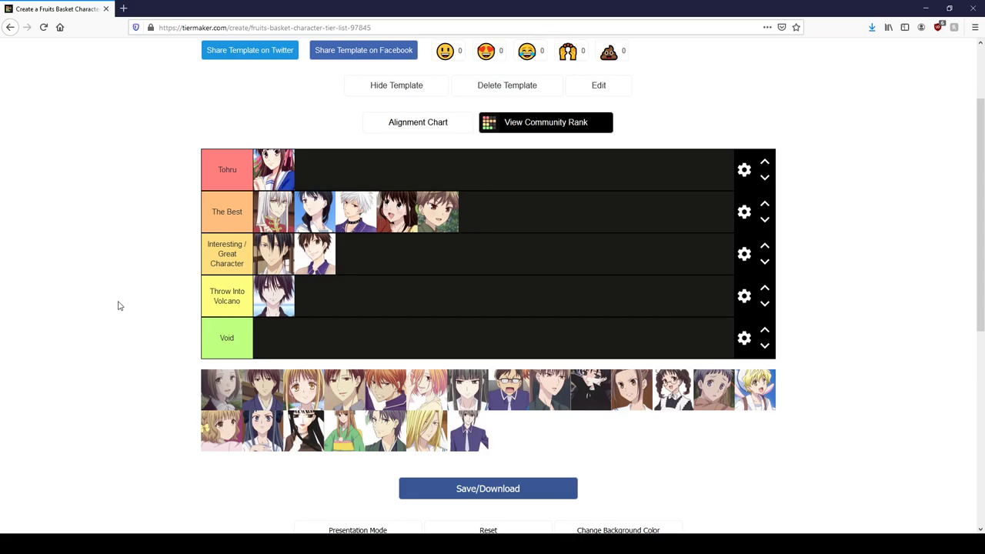
pyautogui.moveTo(208, 408)
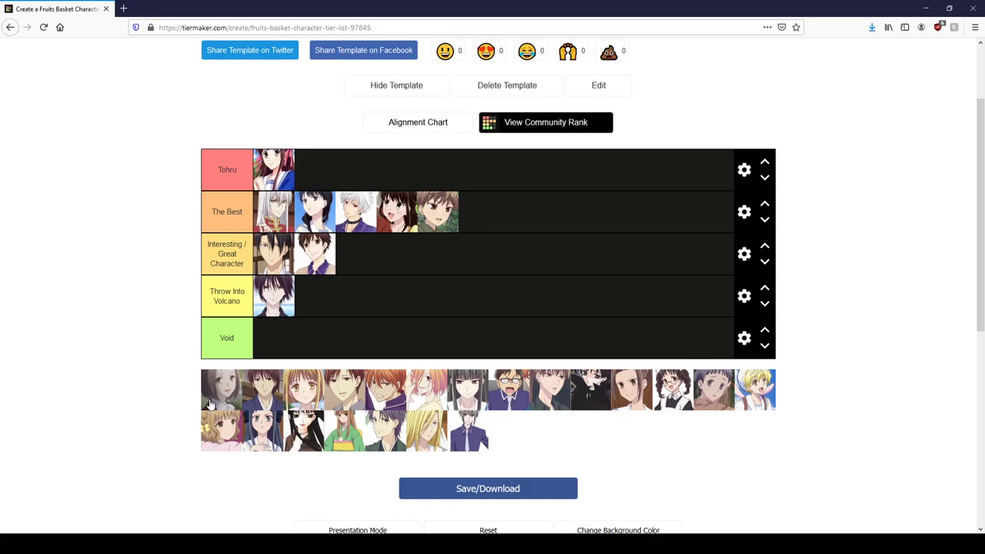
# - Place the brown-haired woman as the first character in the Void tier
pyautogui.moveTo(219, 389); pyautogui.dragTo(275, 339)
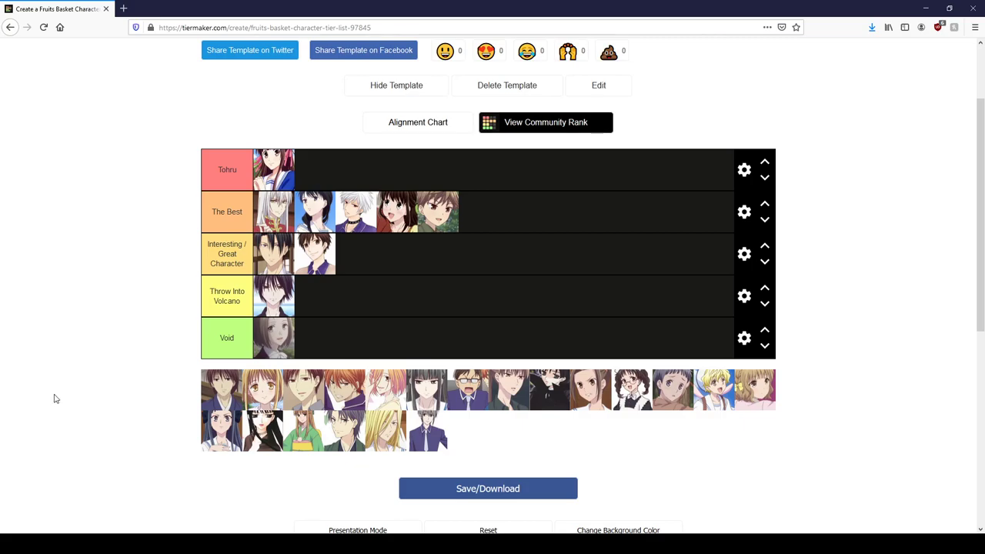
pyautogui.moveTo(52, 405)
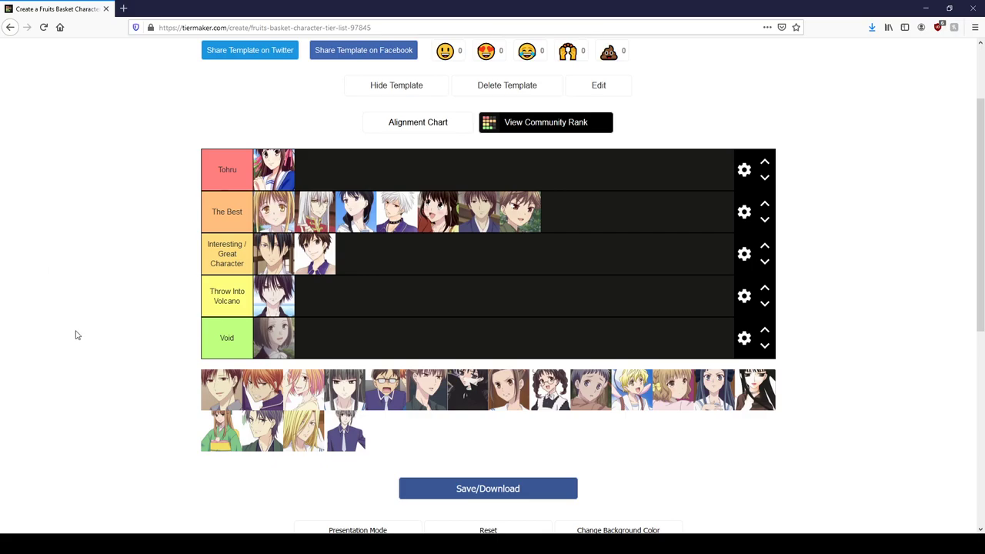
pyautogui.moveTo(84, 338)
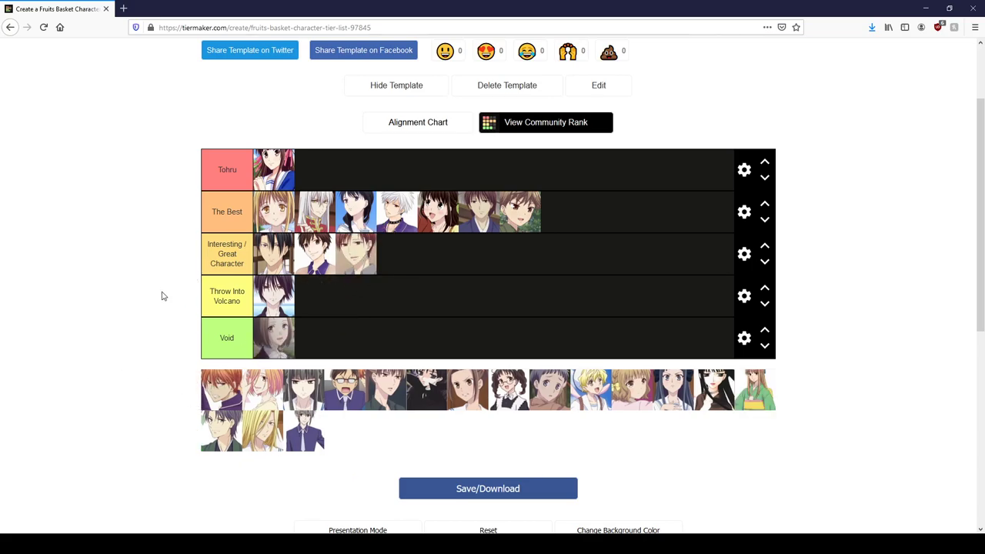
pyautogui.moveTo(115, 332)
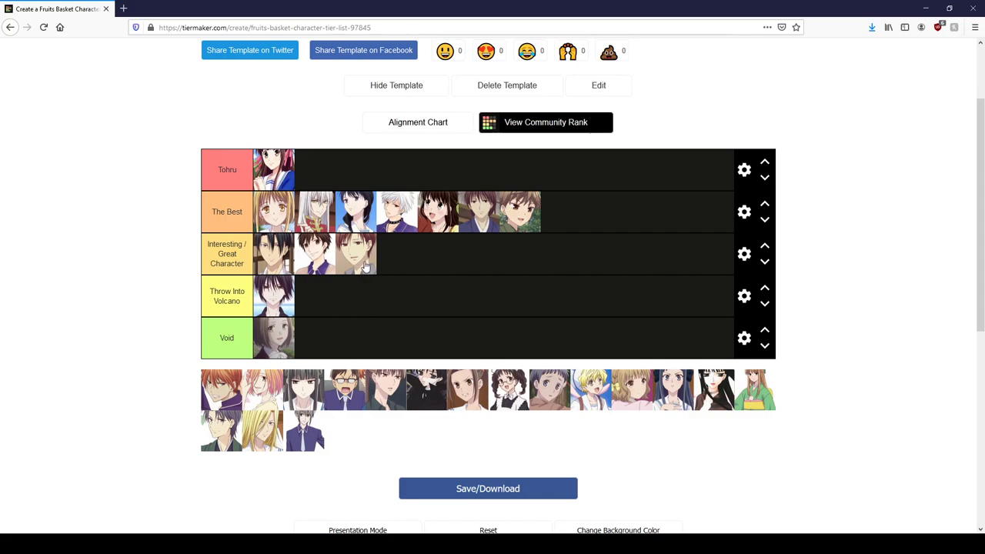
pyautogui.moveTo(346, 275)
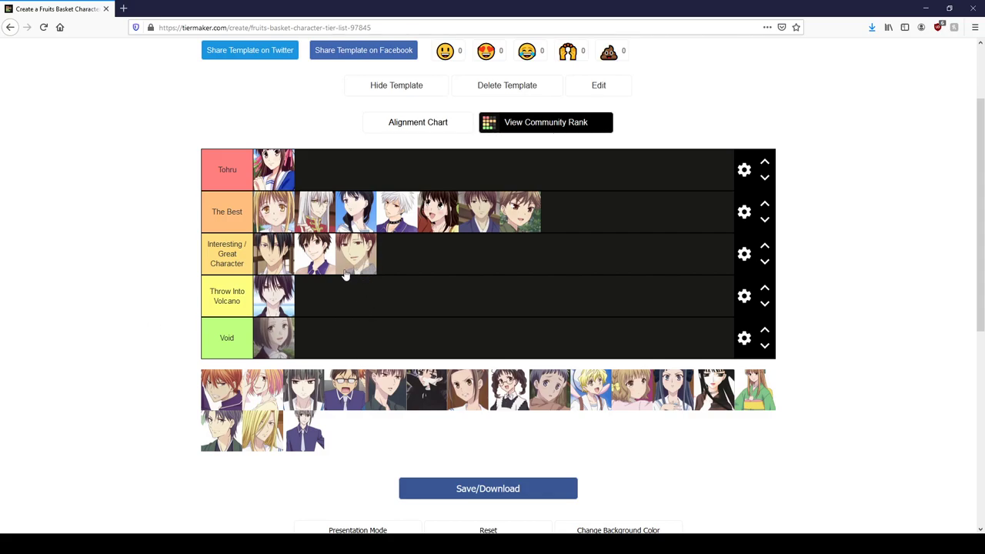
pyautogui.moveTo(193, 321)
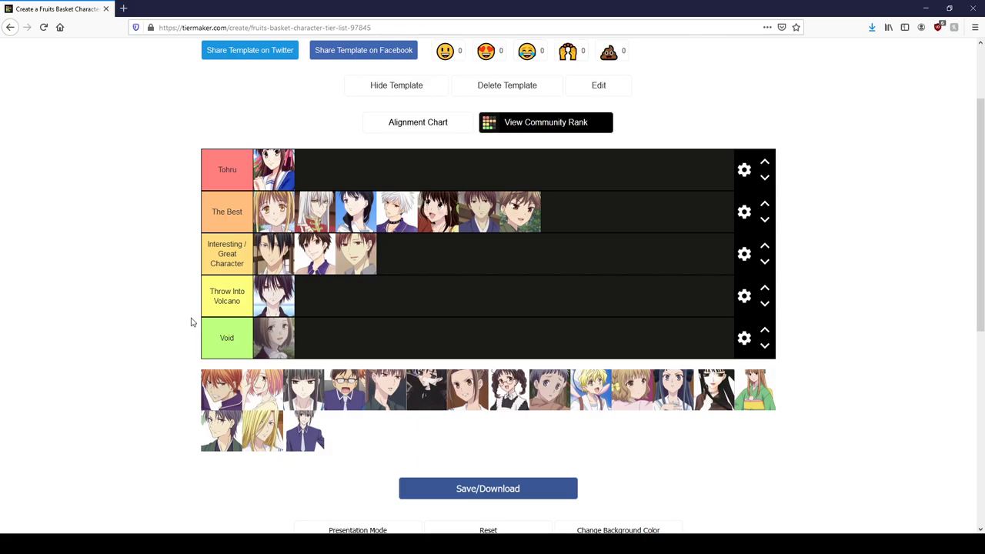
pyautogui.moveTo(208, 393)
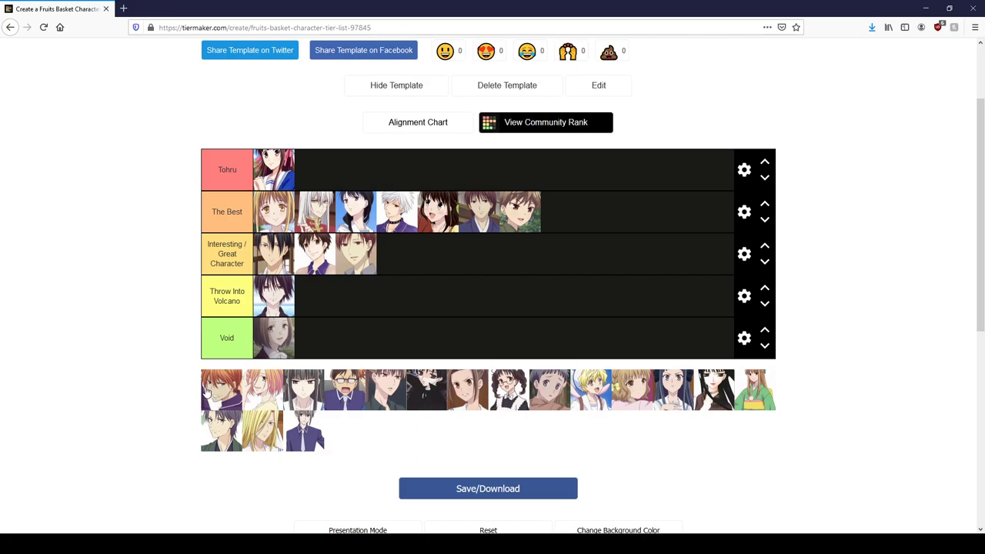
pyautogui.moveTo(144, 397)
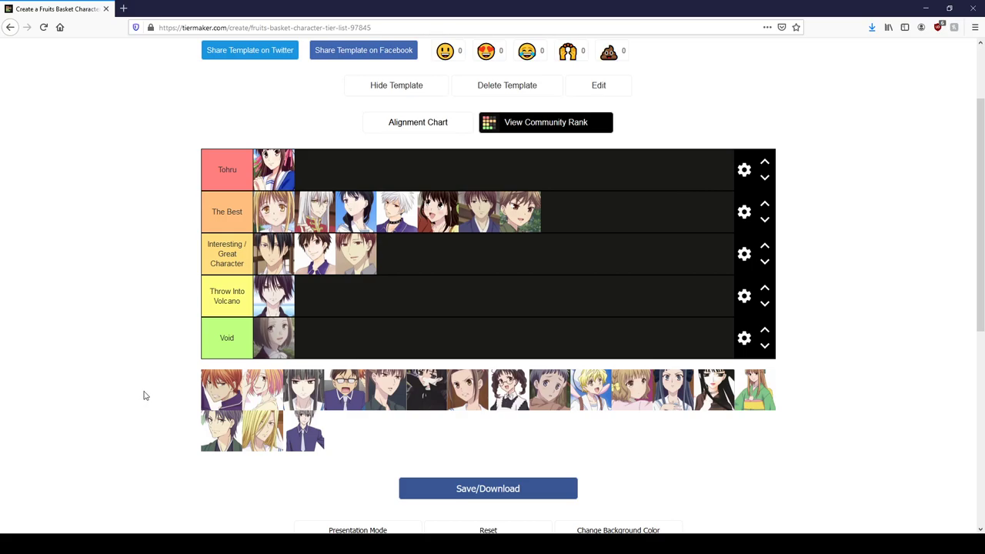
pyautogui.moveTo(131, 405)
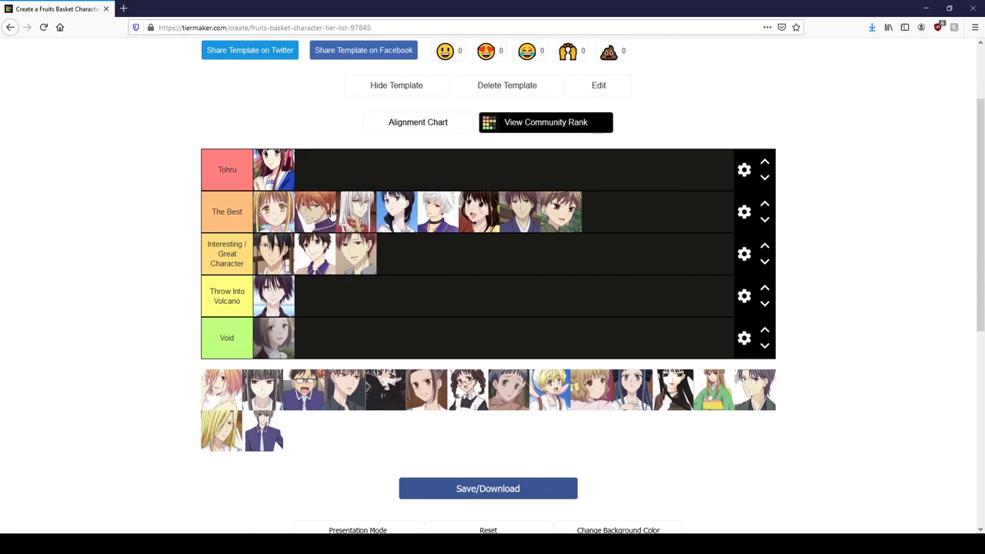
pyautogui.moveTo(275, 218)
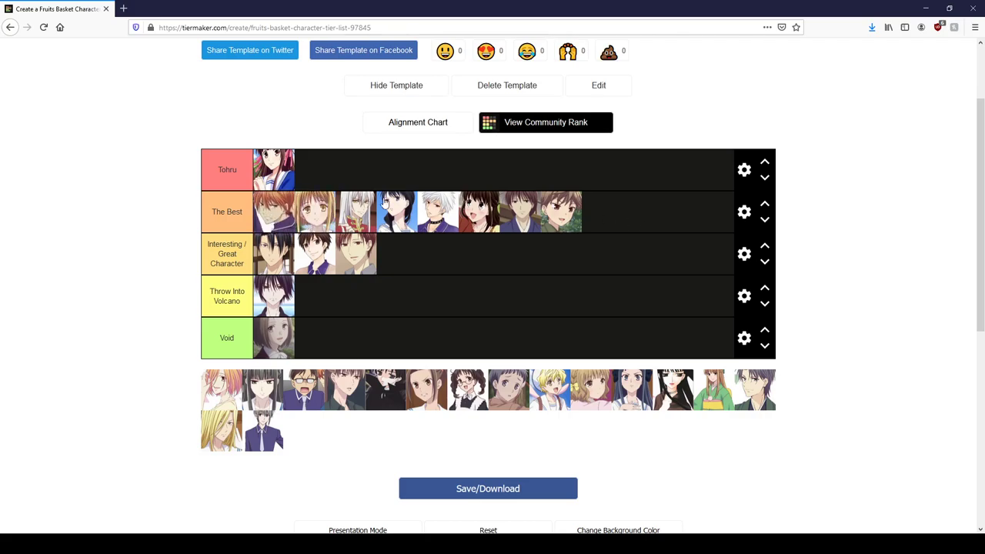
pyautogui.moveTo(142, 288)
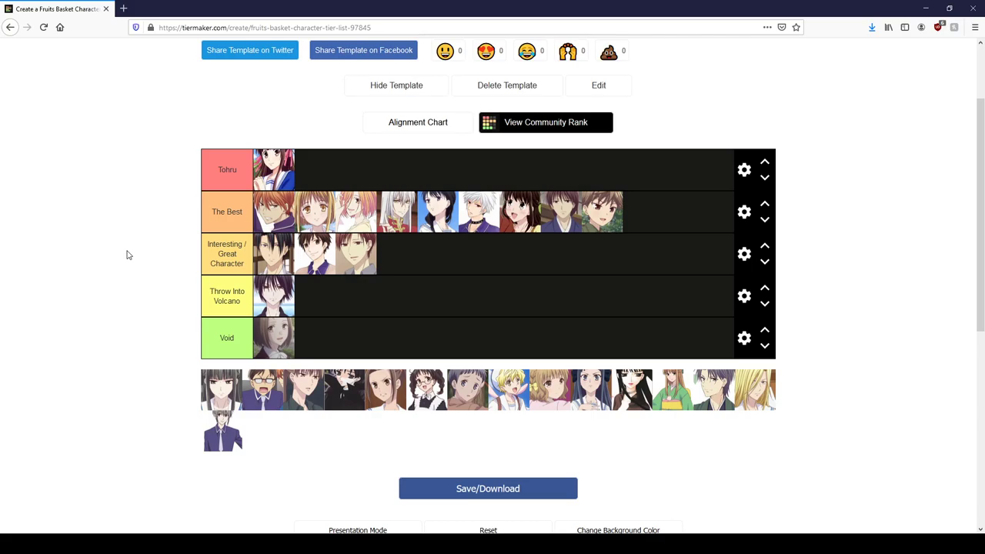
pyautogui.moveTo(293, 468)
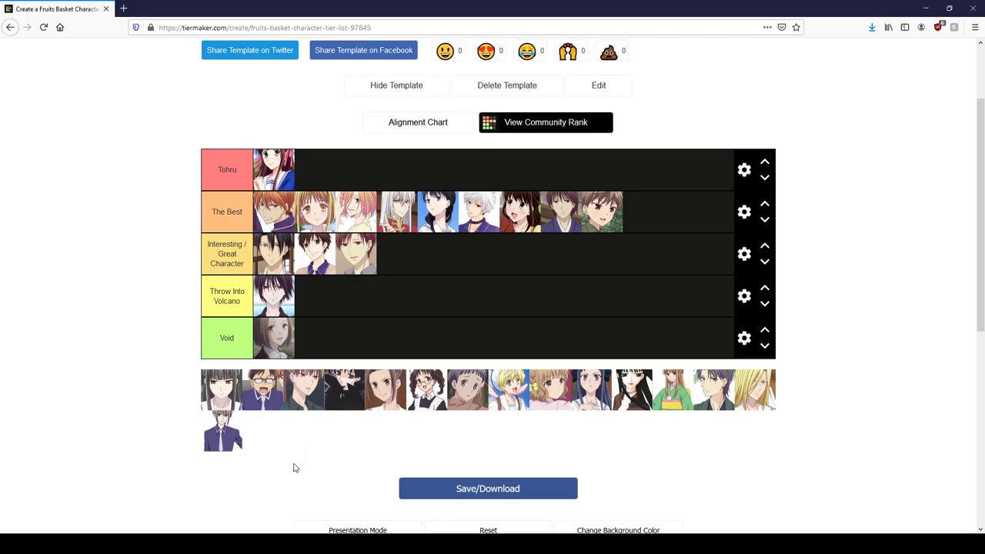
pyautogui.moveTo(269, 488)
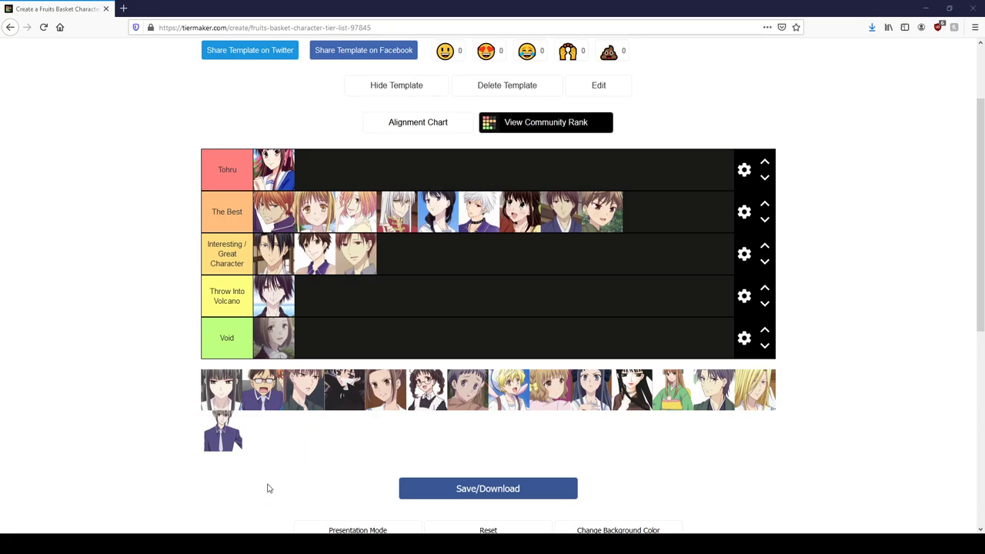
pyautogui.moveTo(34, 367)
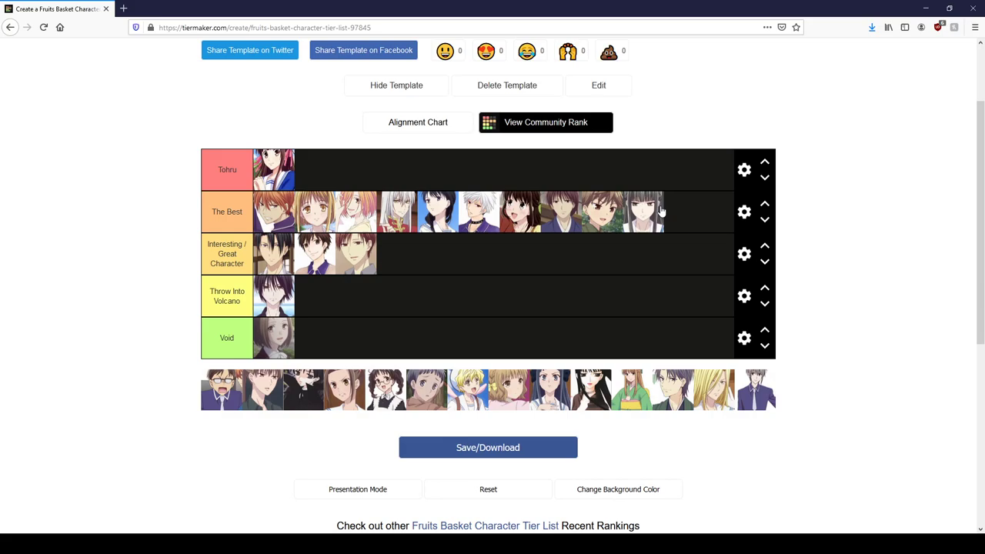
pyautogui.moveTo(264, 509)
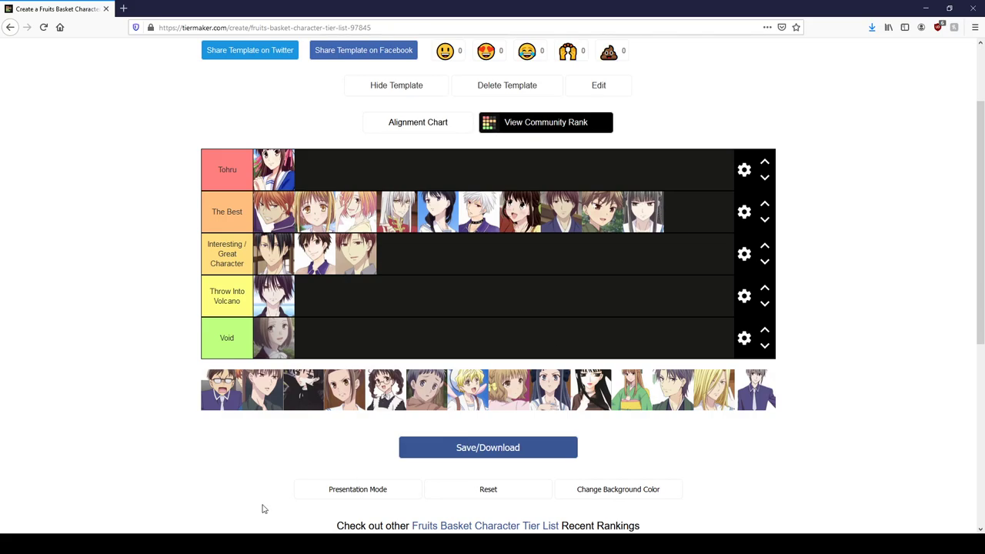
pyautogui.moveTo(94, 464)
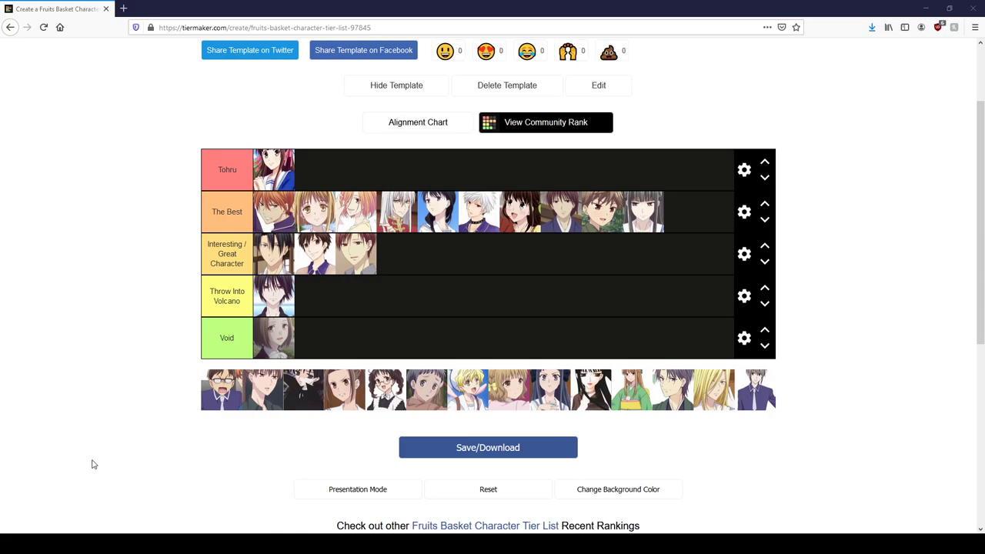
# - Move the man with glasses into the Void tier
pyautogui.moveTo(223, 388); pyautogui.dragTo(326, 338)
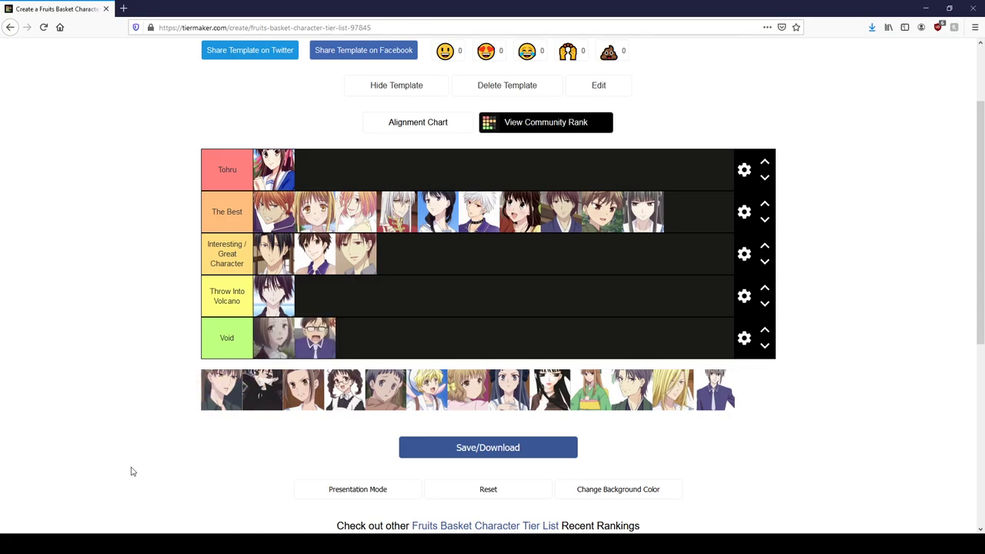
pyautogui.moveTo(30, 385)
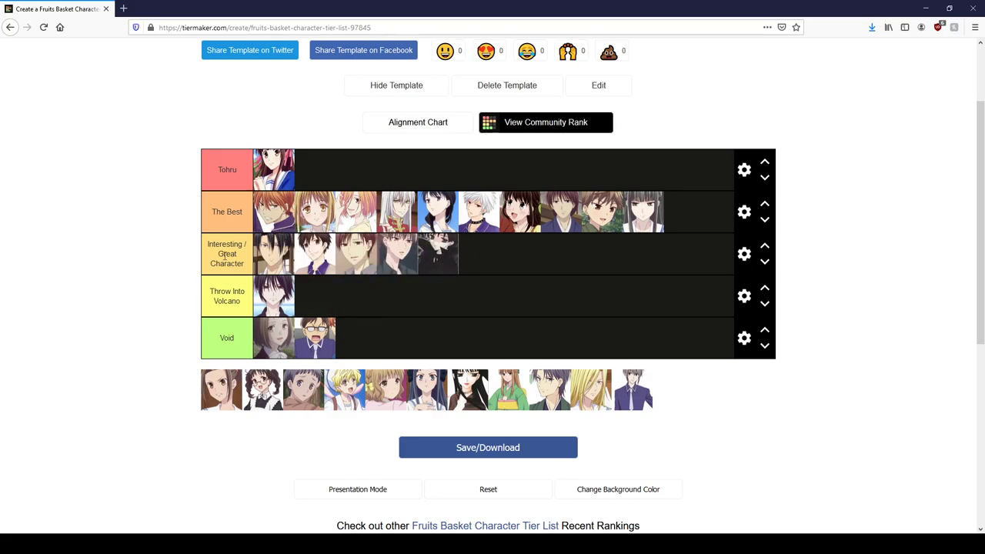
pyautogui.moveTo(179, 271)
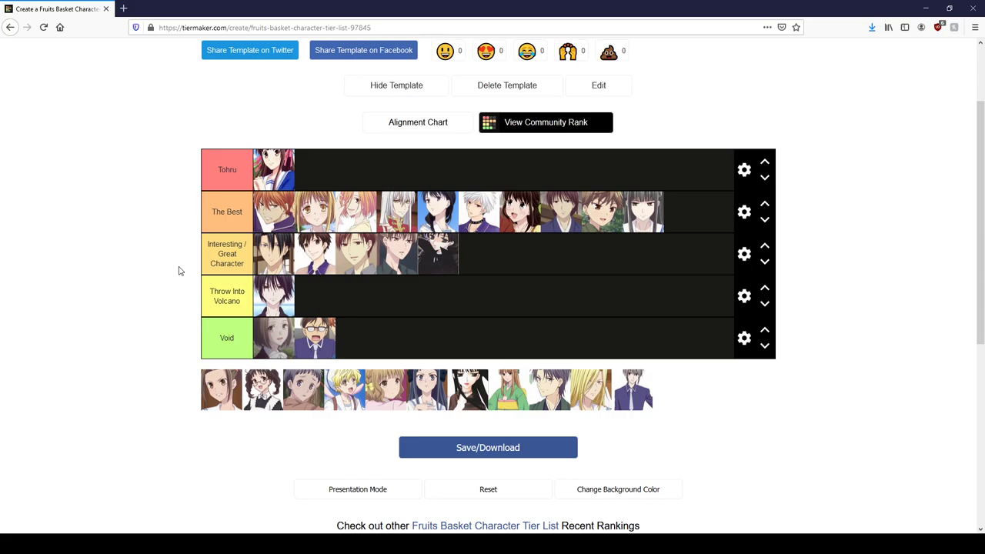
pyautogui.moveTo(451, 301)
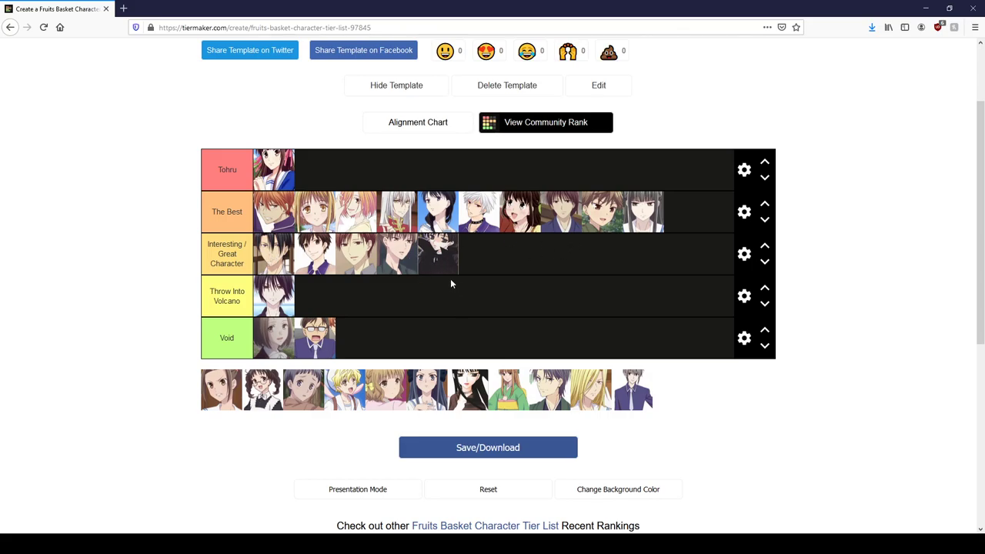
pyautogui.moveTo(454, 282)
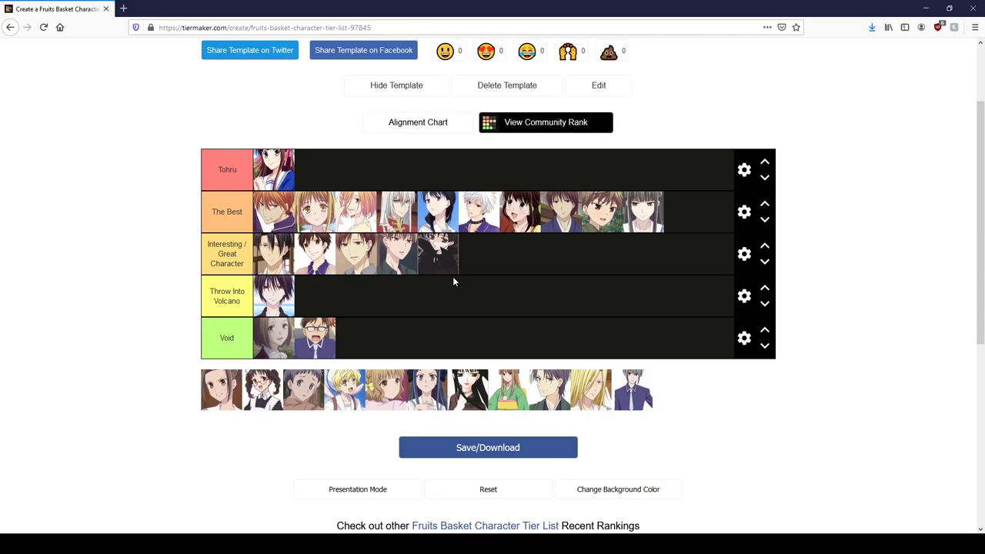
pyautogui.moveTo(448, 261)
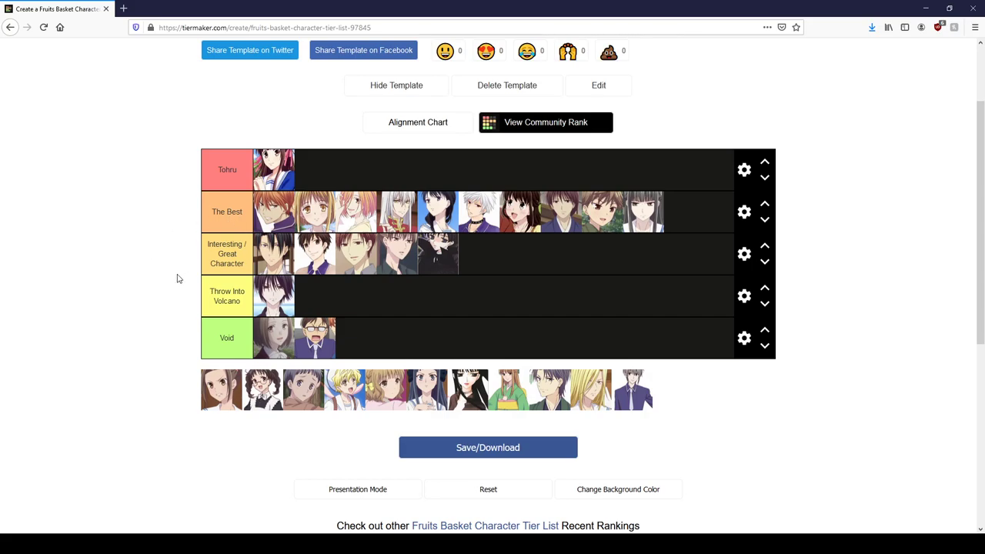
pyautogui.moveTo(232, 525)
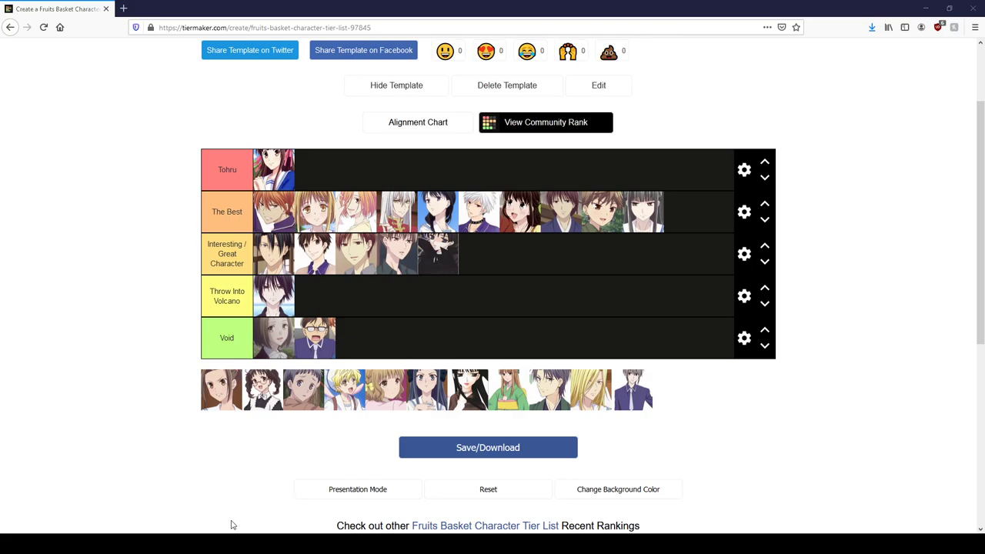
pyautogui.moveTo(71, 395)
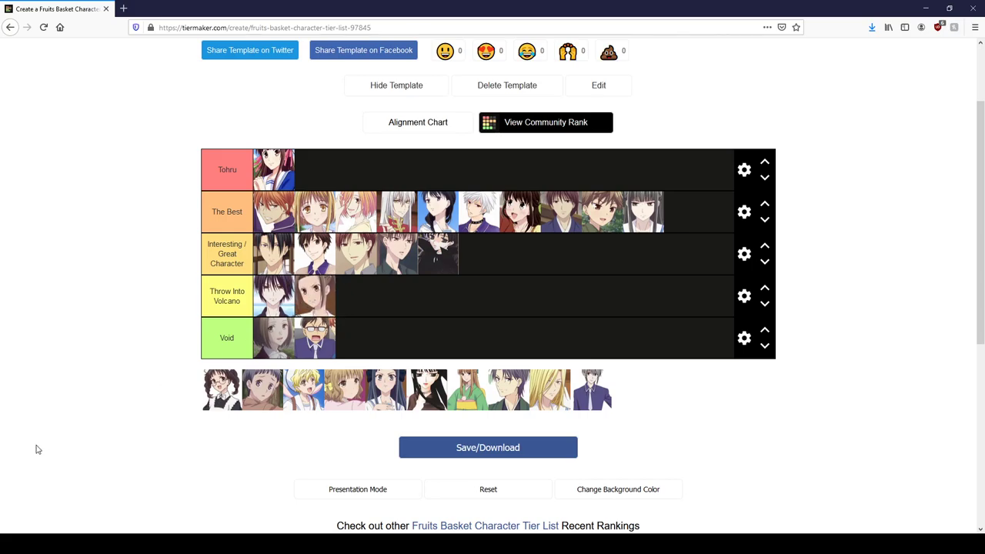
# - Add the maid-outfit girl and the short-haired boy to the Void tier
pyautogui.moveTo(222, 388); pyautogui.dragTo(365, 339)
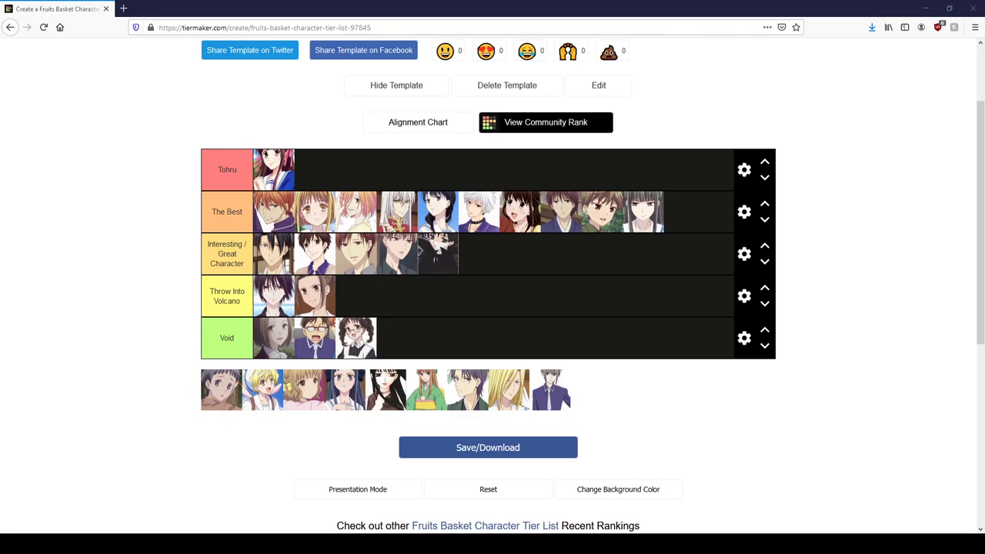
pyautogui.moveTo(231, 365)
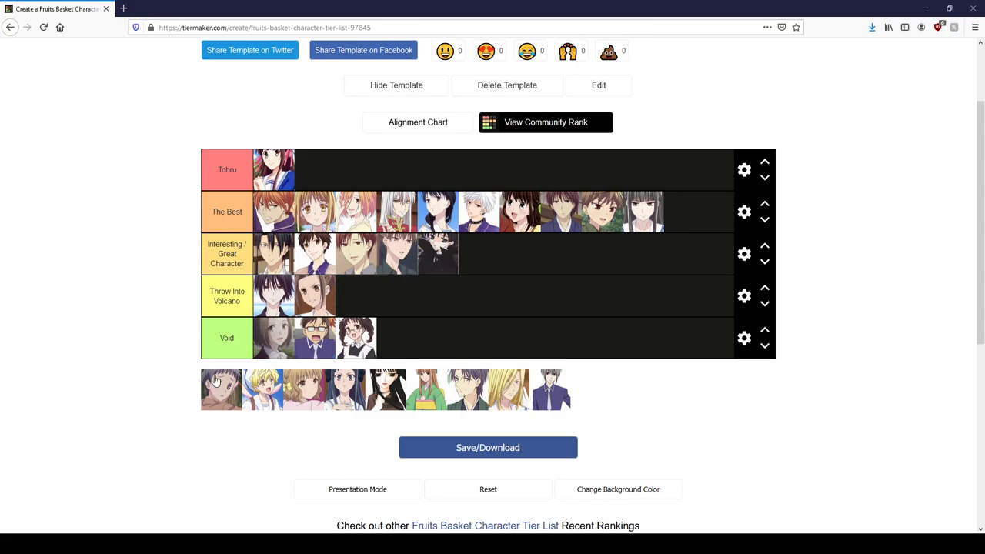
pyautogui.moveTo(222, 388); pyautogui.dragTo(396, 337)
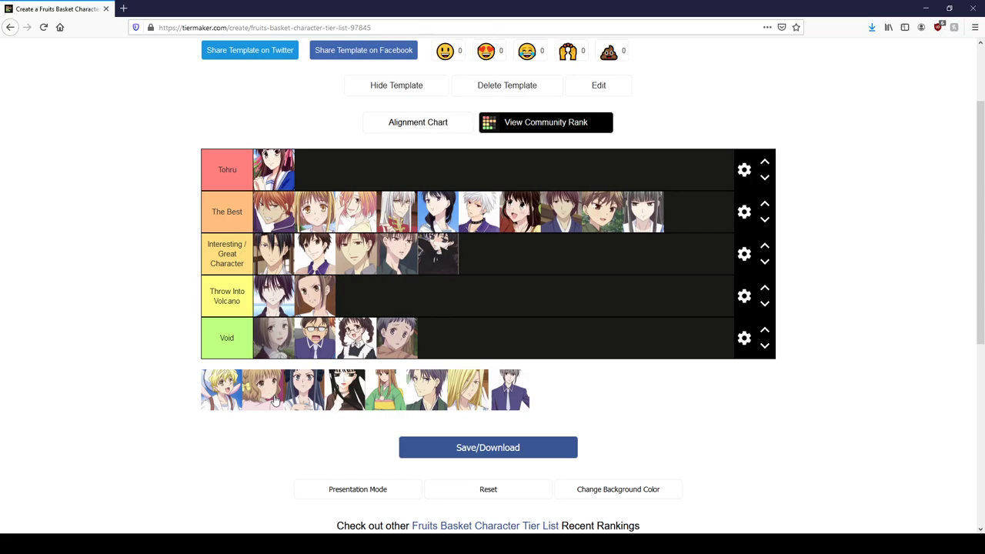
pyautogui.moveTo(264, 394)
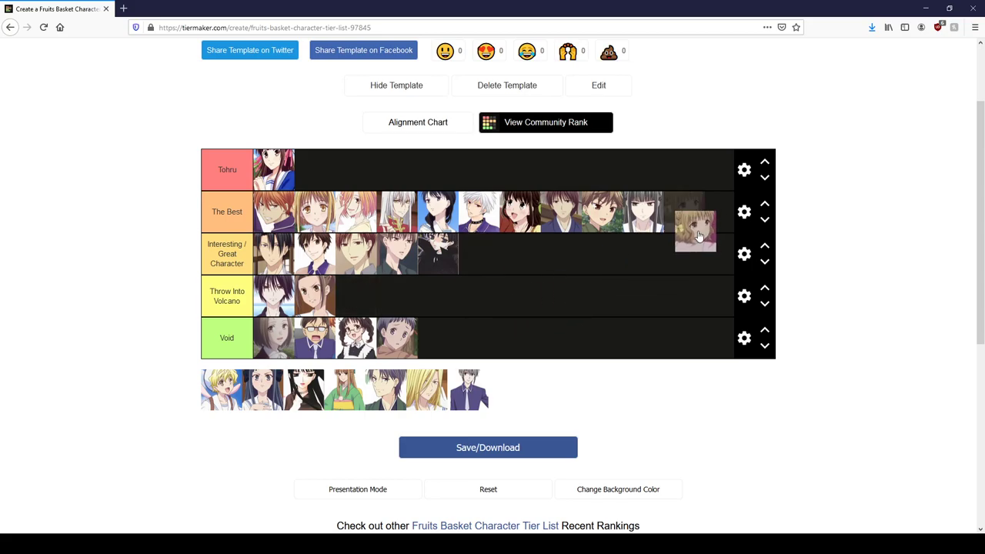
# - Put the light-brown-haired girl and grey-haired suited boy in The Best, the girl in black in Interesting
pyautogui.moveTo(695, 231); pyautogui.dragTo(683, 212)
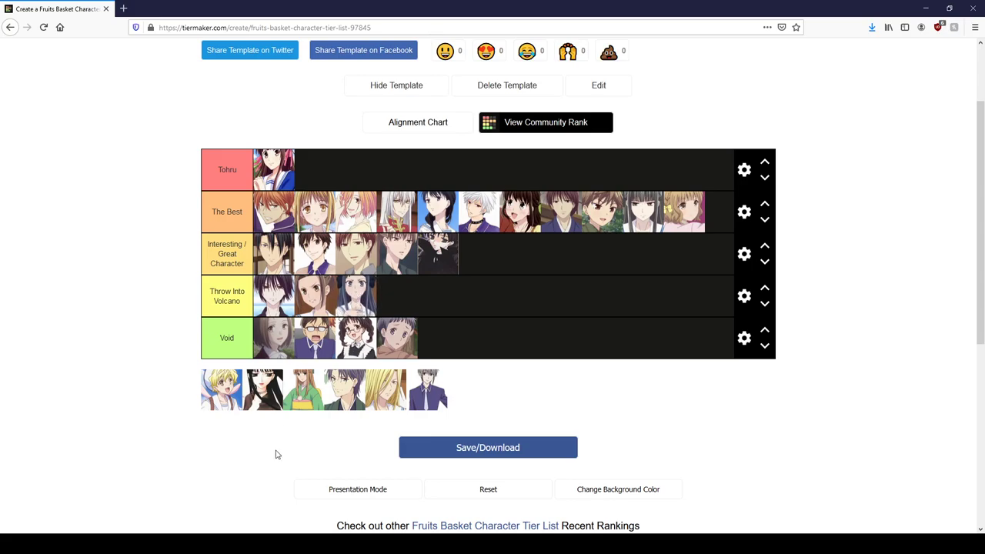
pyautogui.moveTo(262, 437)
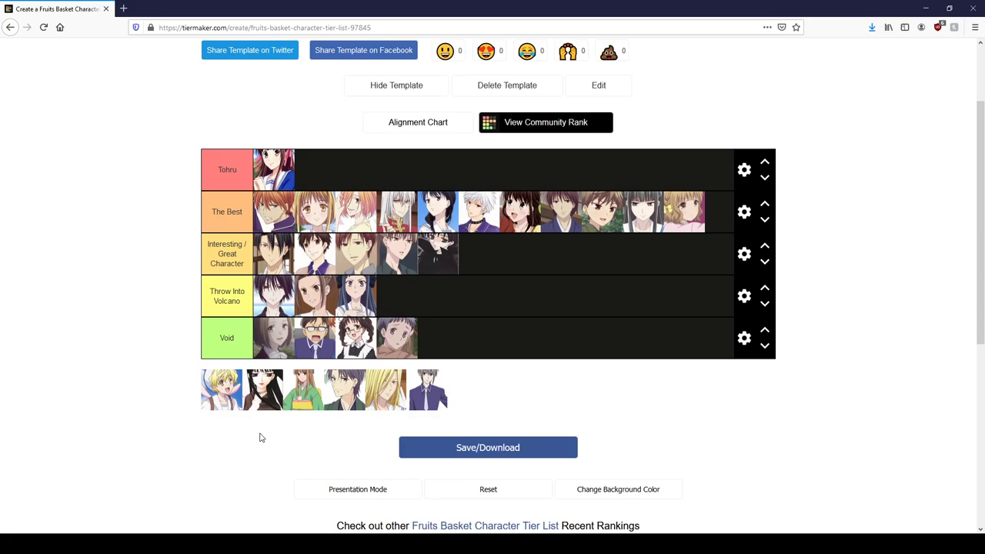
pyautogui.moveTo(263, 390); pyautogui.dragTo(439, 261)
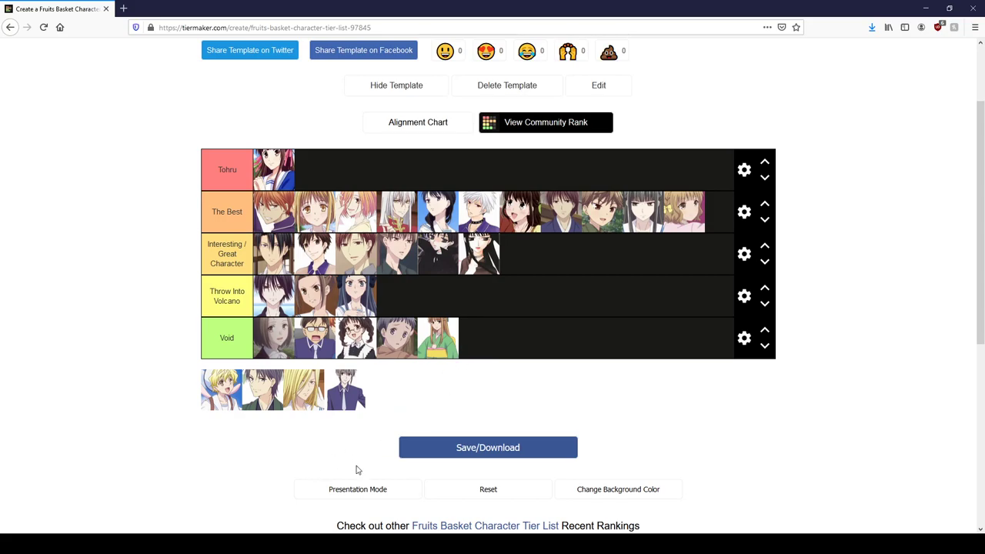
pyautogui.moveTo(262, 388)
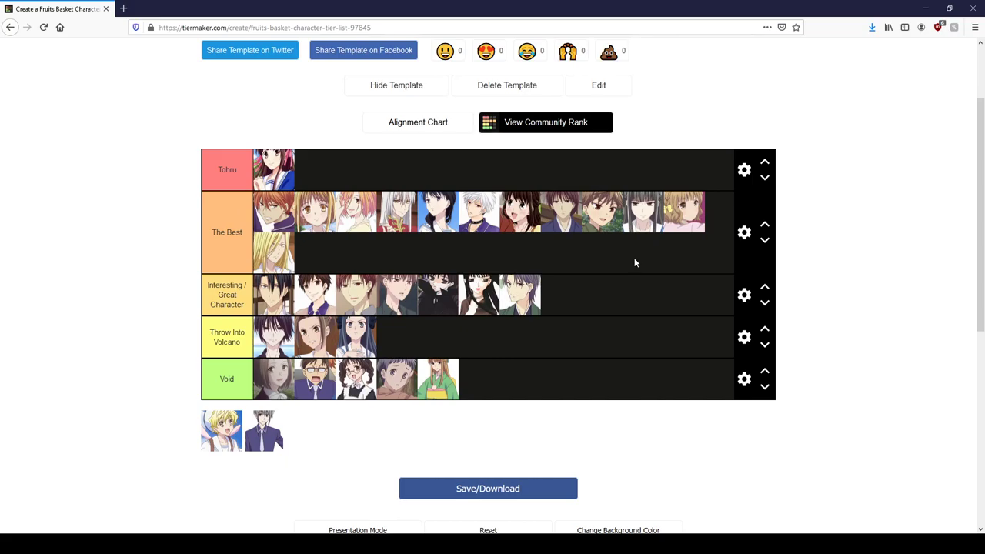
pyautogui.moveTo(325, 451)
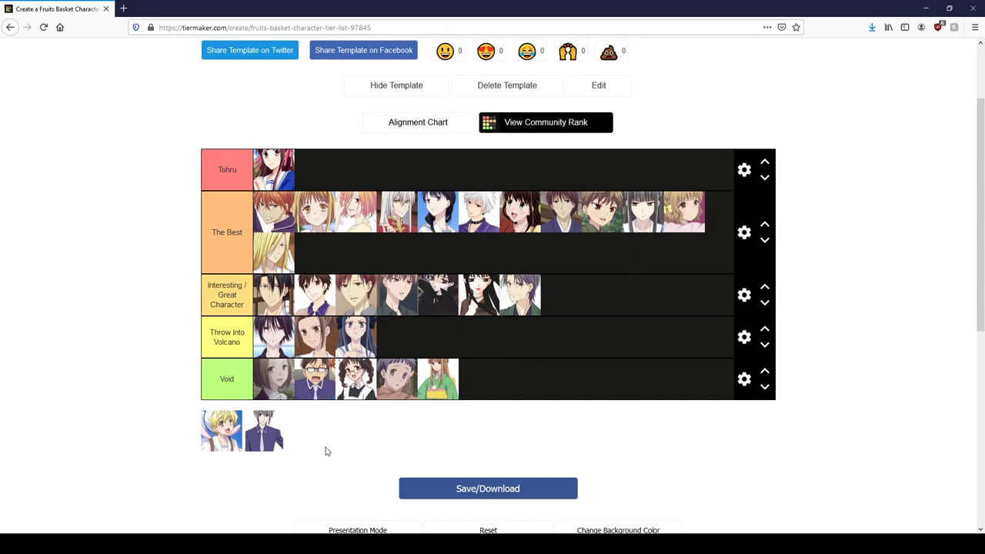
pyautogui.moveTo(254, 445)
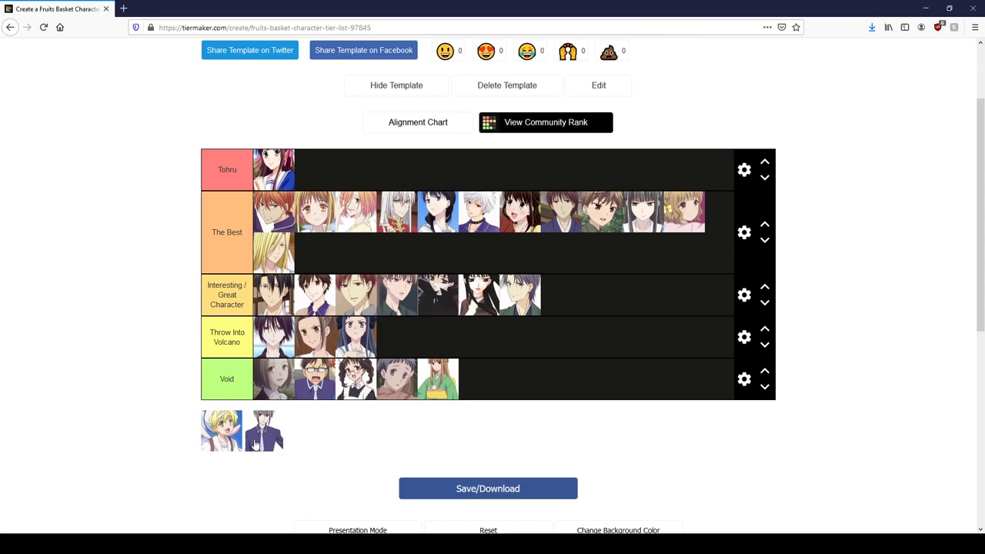
pyautogui.moveTo(263, 431); pyautogui.dragTo(313, 250)
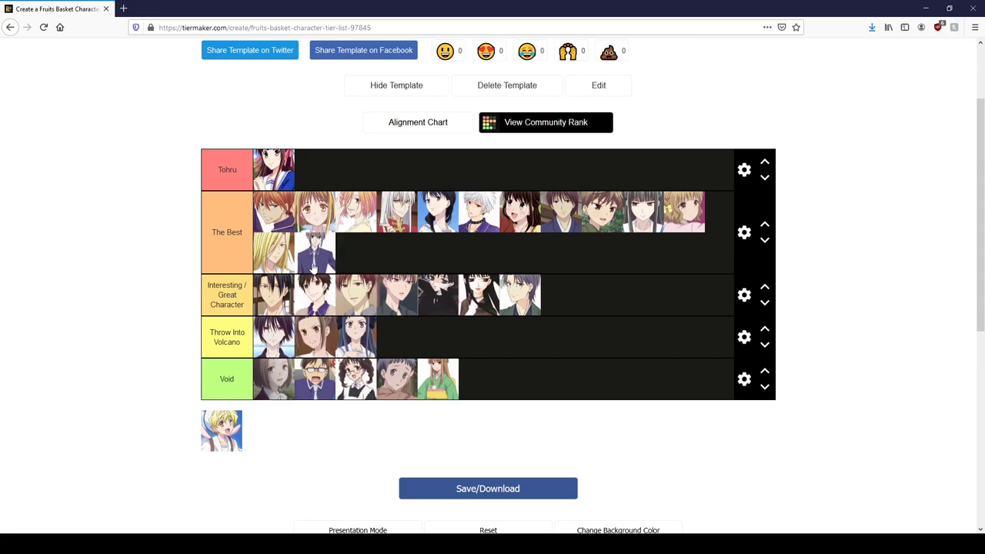